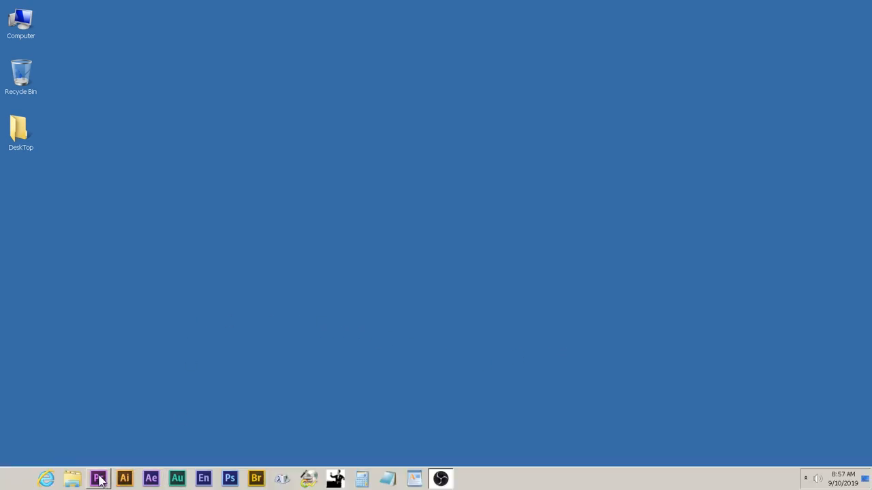
- Launch Premiere Pro from the taskbar and create a new project named 'switchback'
{"action": "left_click", "coordinate": [98, 479]}
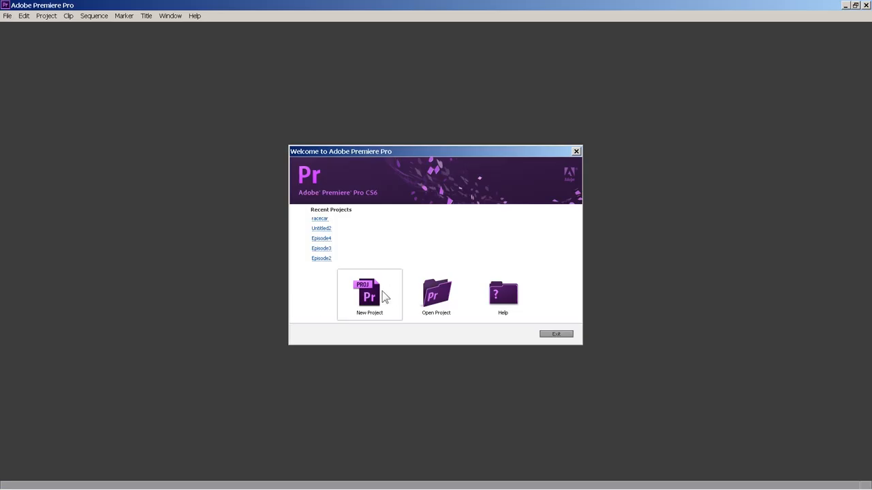
{"action": "left_click", "coordinate": [369, 294]}
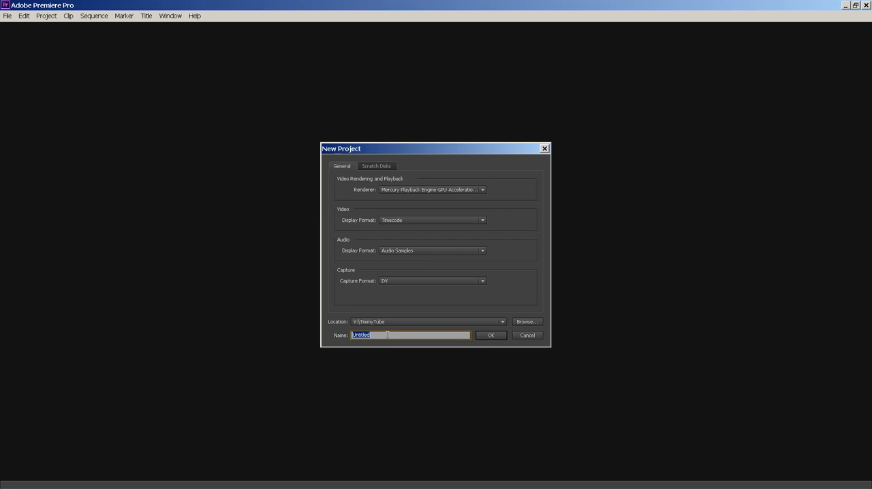
{"action": "type", "text": "switchback"}
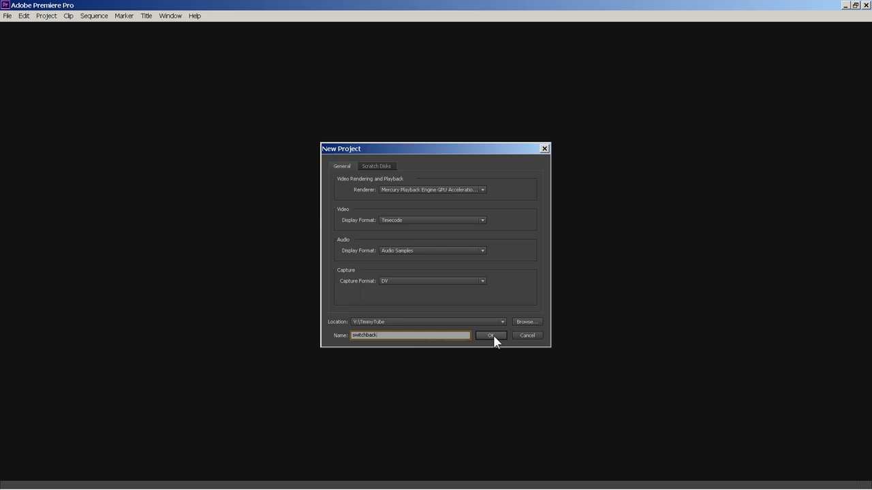
{"action": "left_click", "coordinate": [490, 335]}
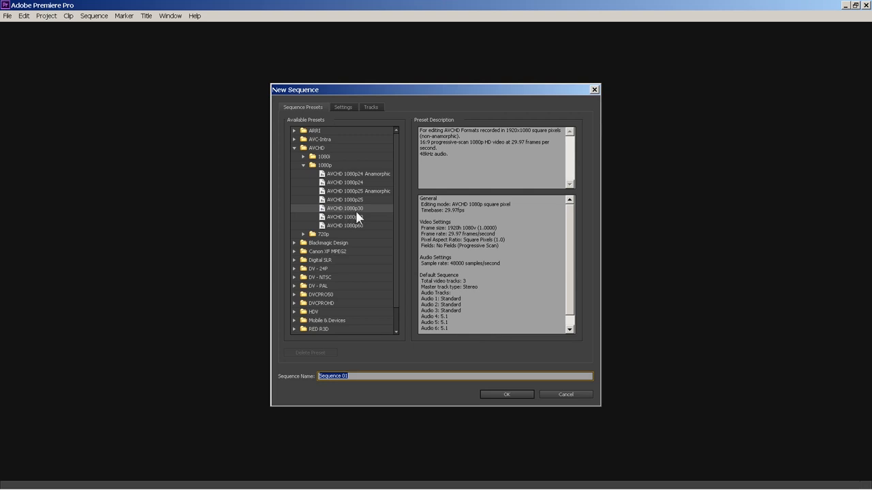
{"action": "mouse_move", "coordinate": [380, 214]}
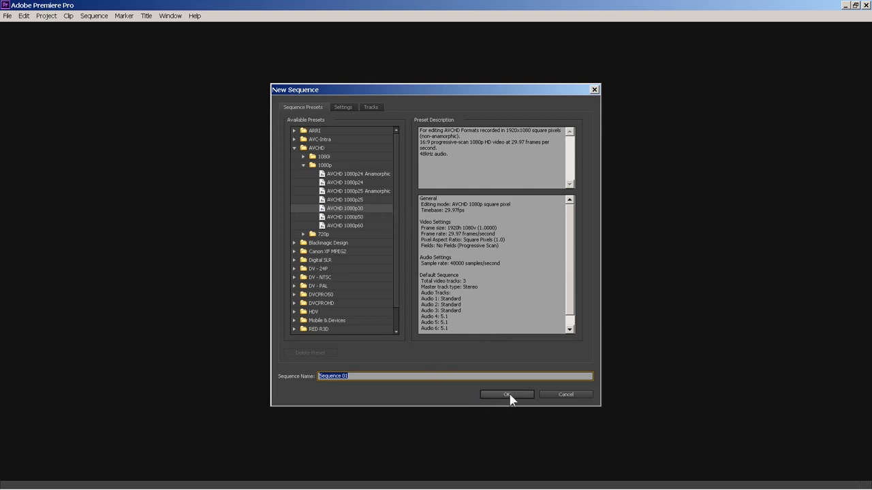
- Accept the AVCHD 1080p30 preset to create Sequence 01
{"action": "left_click", "coordinate": [506, 395]}
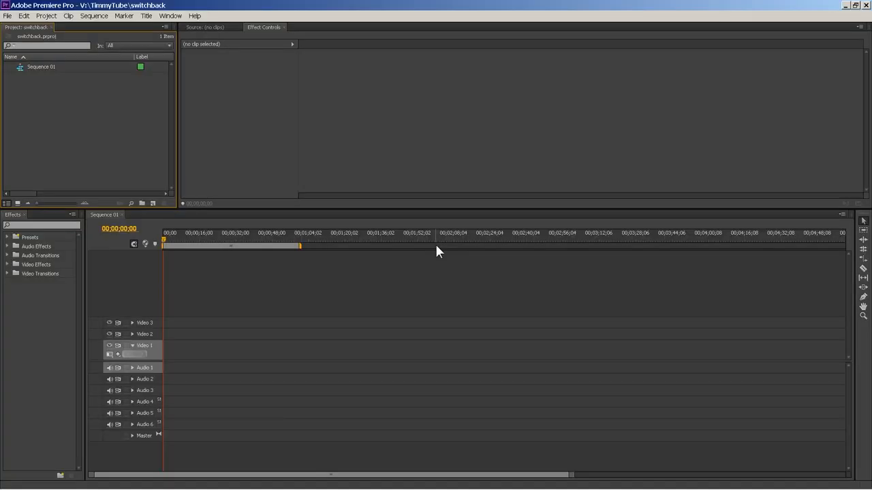
{"action": "mouse_move", "coordinate": [105, 105]}
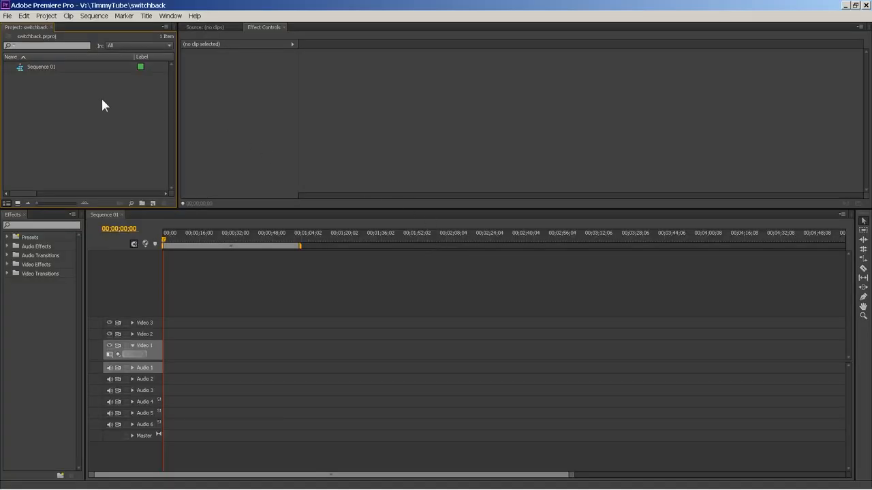
{"action": "mouse_move", "coordinate": [87, 85]}
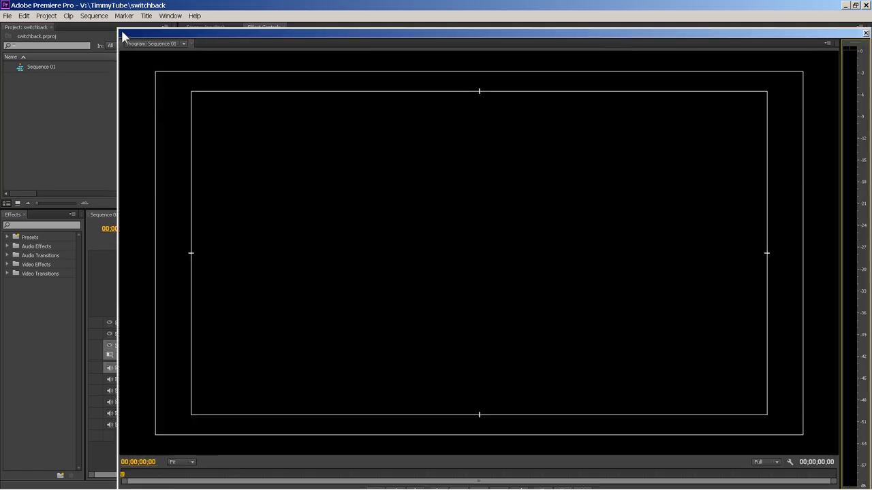
{"action": "mouse_move", "coordinate": [122, 33]}
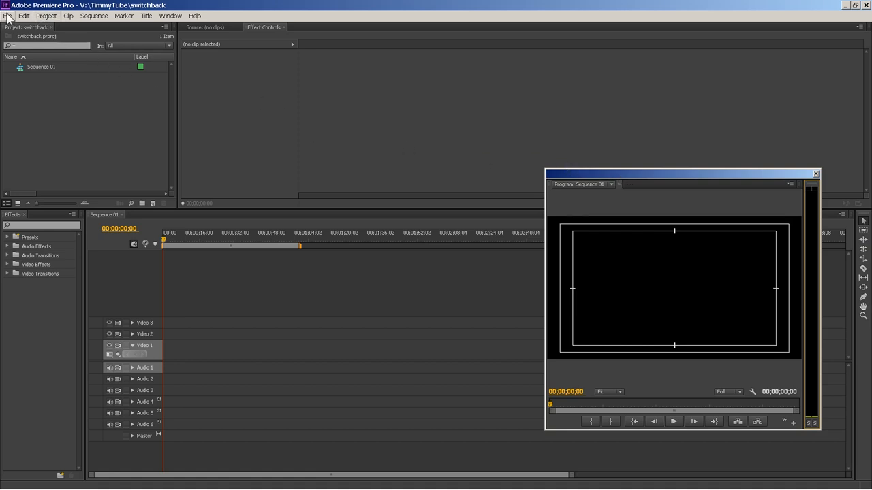
- Import 1HDBackground.psd from the 1Backgrounds library through File > Import
{"action": "left_click", "coordinate": [7, 15]}
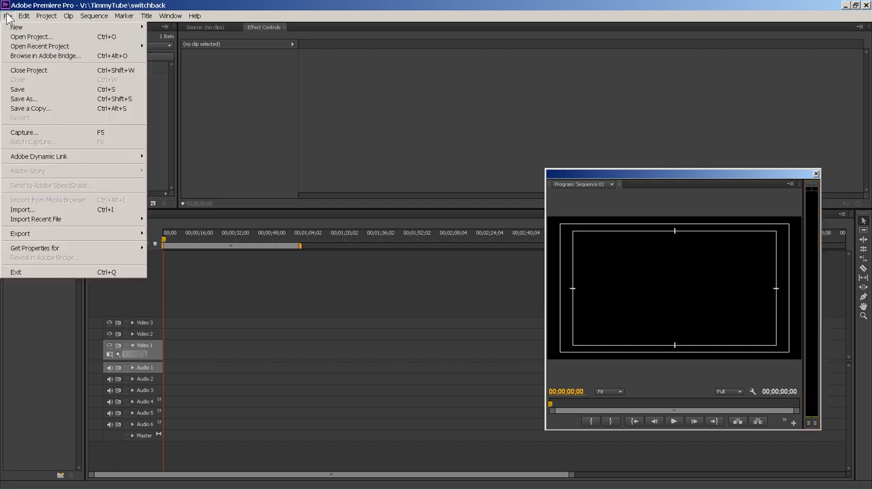
{"action": "mouse_move", "coordinate": [47, 200]}
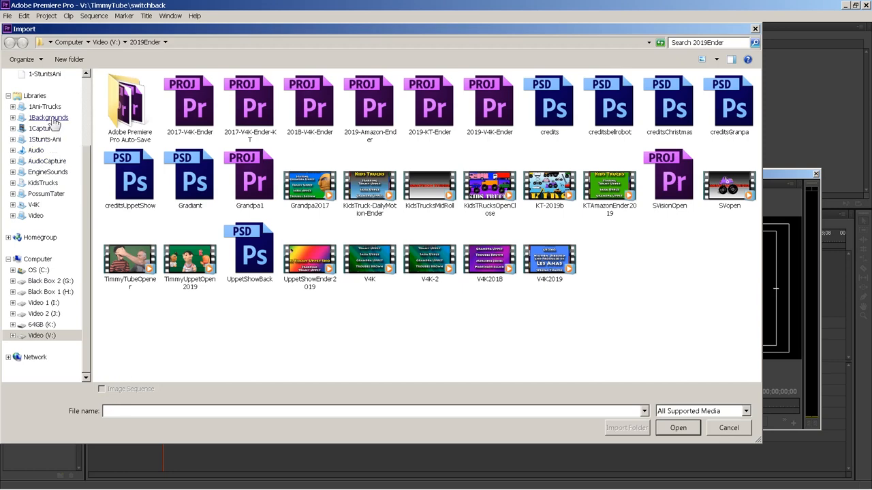
{"action": "left_click", "coordinate": [47, 117]}
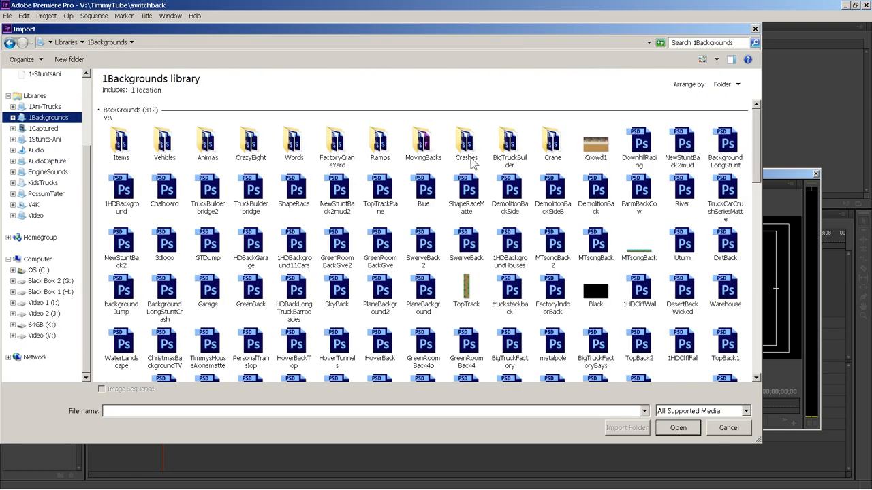
{"action": "mouse_move", "coordinate": [650, 197]}
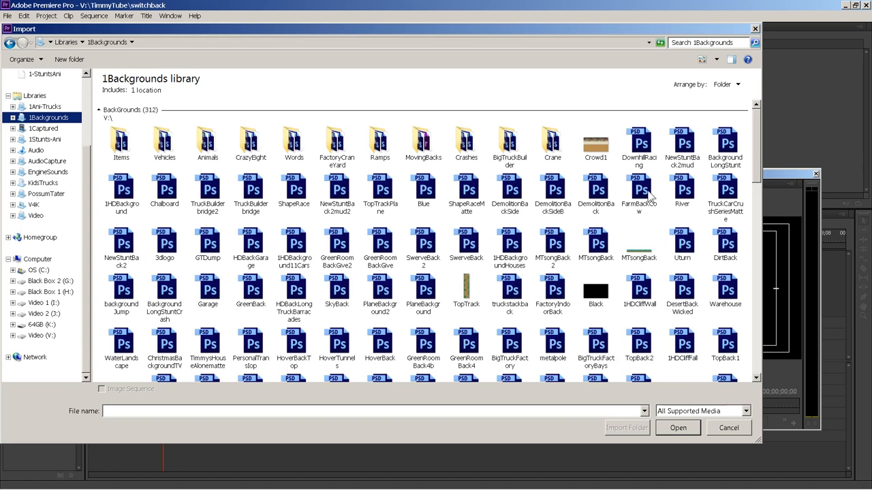
{"action": "mouse_move", "coordinate": [656, 208]}
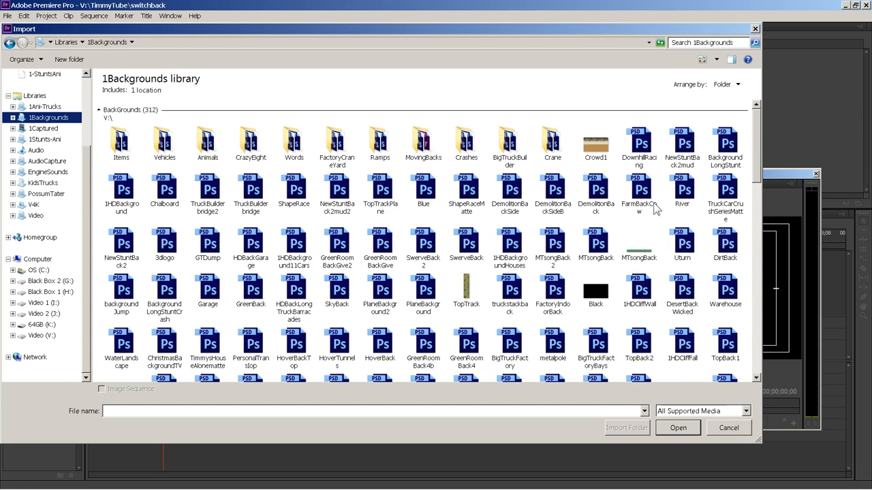
{"action": "mouse_move", "coordinate": [741, 230]}
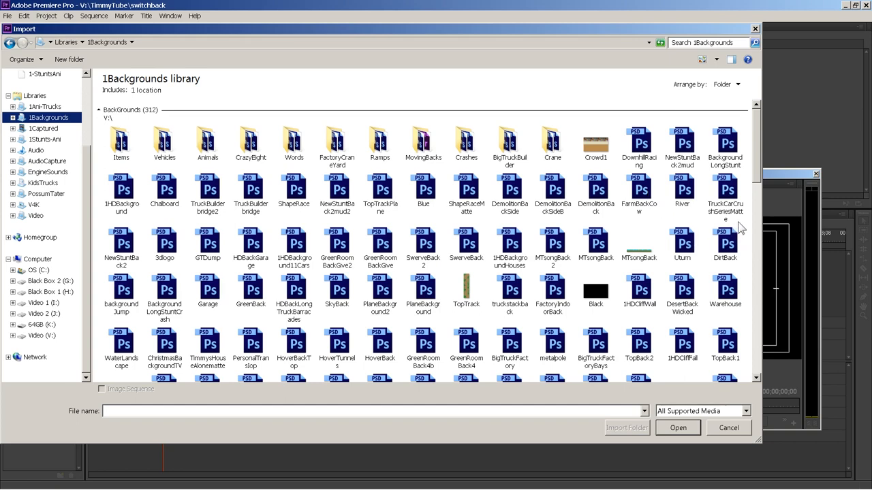
{"action": "mouse_move", "coordinate": [741, 179]}
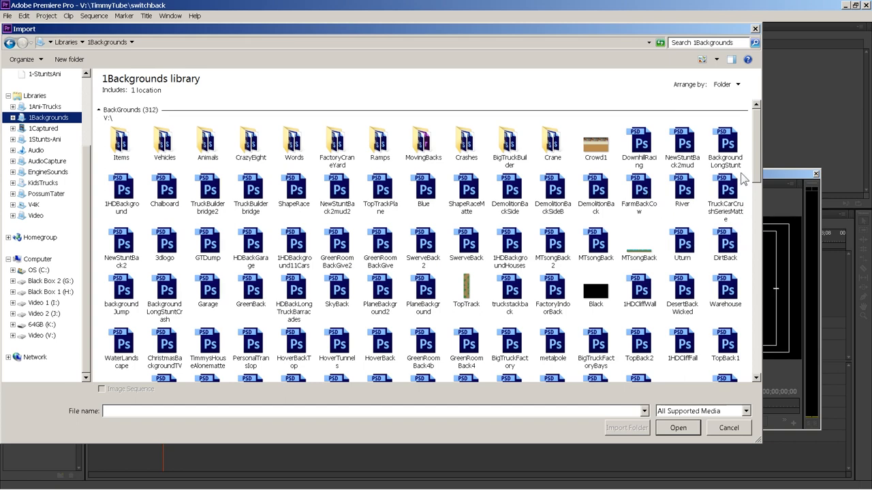
{"action": "left_click", "coordinate": [678, 428]}
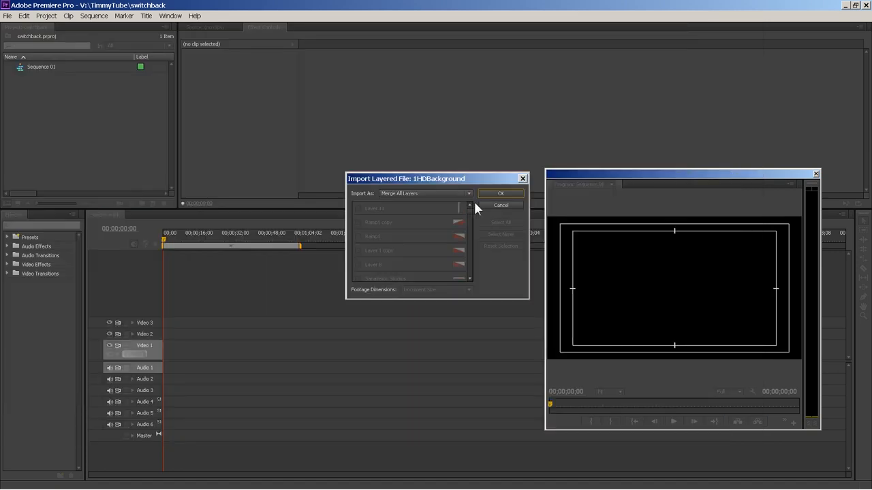
- Import 1HDBackground with merged layers onto Video 1 and shift its Position to 1242
{"action": "left_click", "coordinate": [501, 193]}
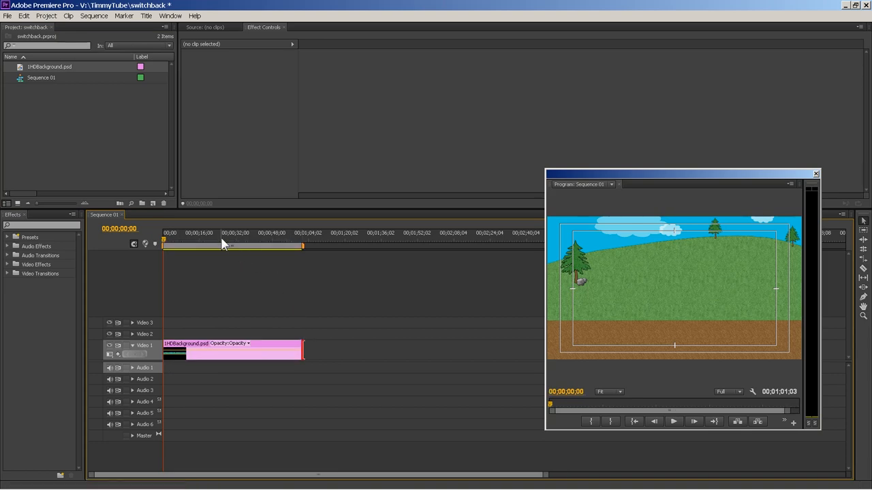
{"action": "mouse_move", "coordinate": [232, 244]}
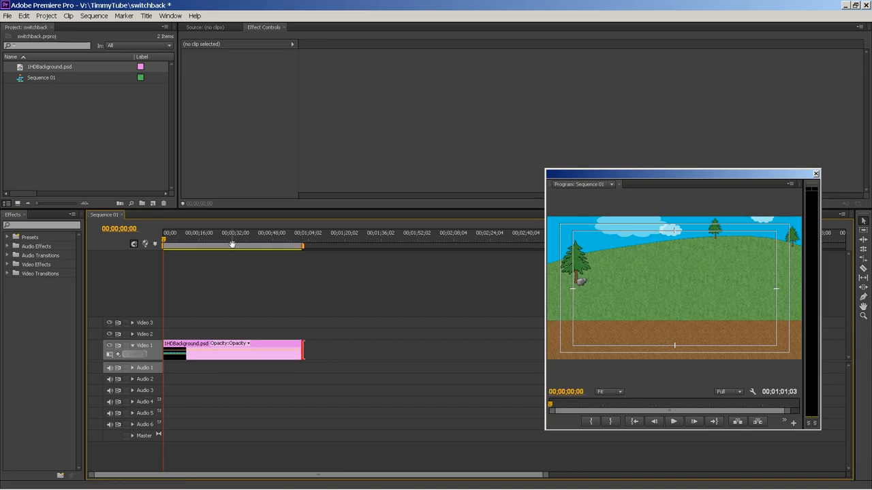
{"action": "left_click", "coordinate": [246, 349]}
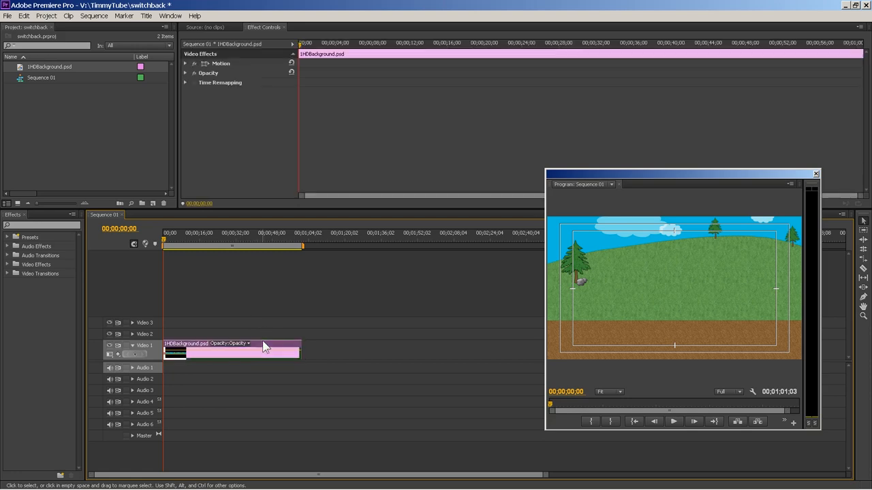
{"action": "left_click", "coordinate": [186, 63]}
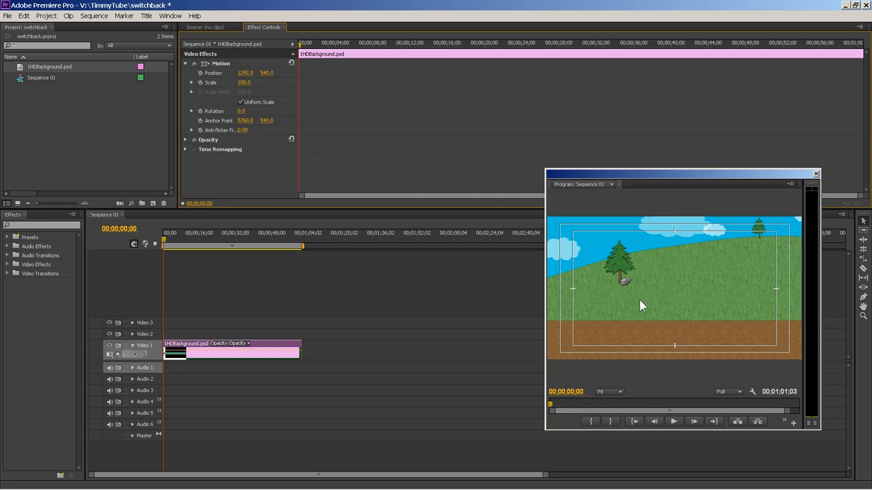
{"action": "mouse_move", "coordinate": [711, 330]}
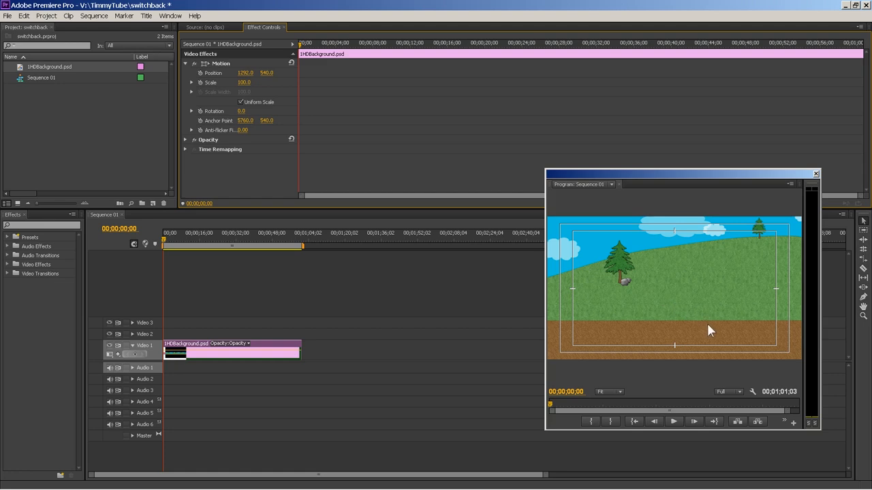
{"action": "mouse_move", "coordinate": [686, 293]}
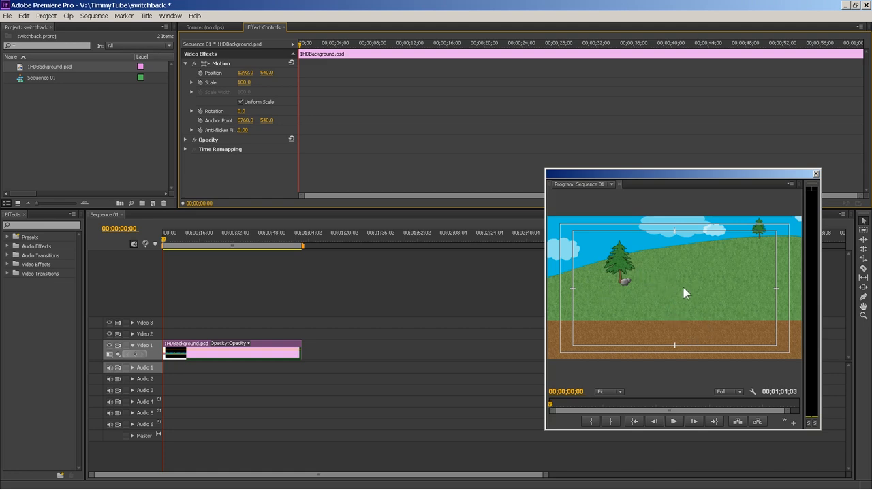
{"action": "mouse_move", "coordinate": [673, 307]}
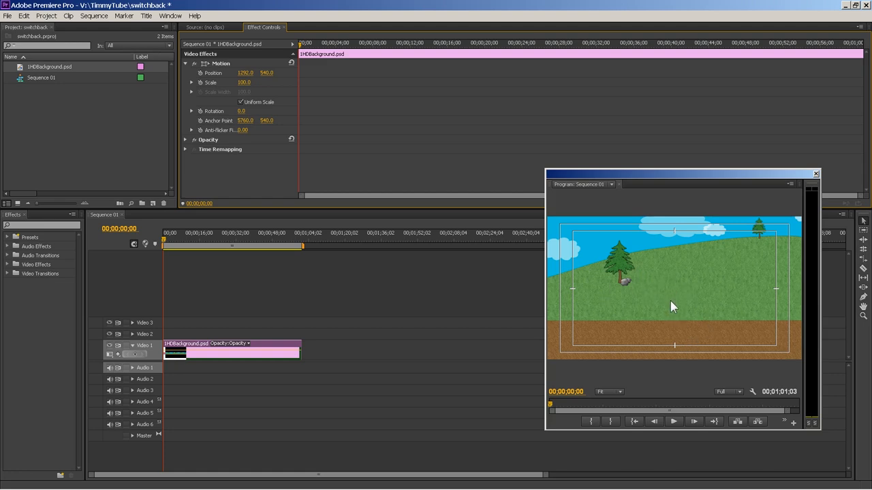
{"action": "mouse_move", "coordinate": [655, 300]}
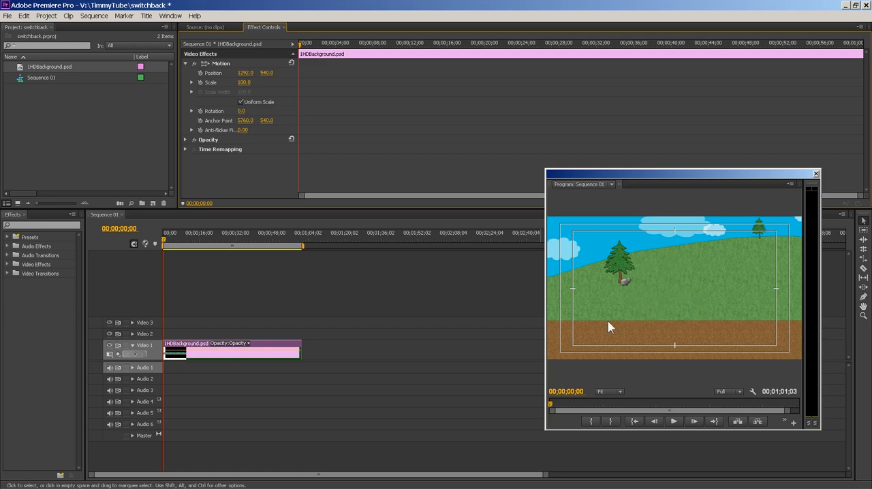
{"action": "mouse_move", "coordinate": [366, 459]}
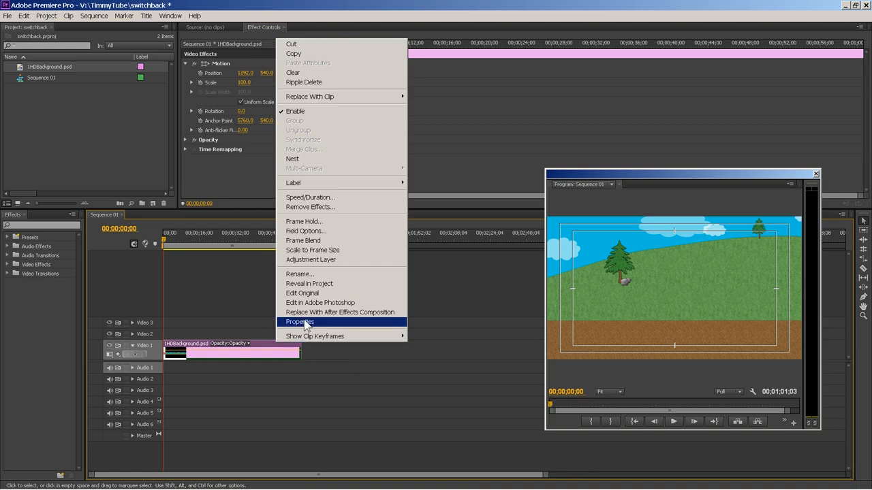
{"action": "mouse_move", "coordinate": [320, 302]}
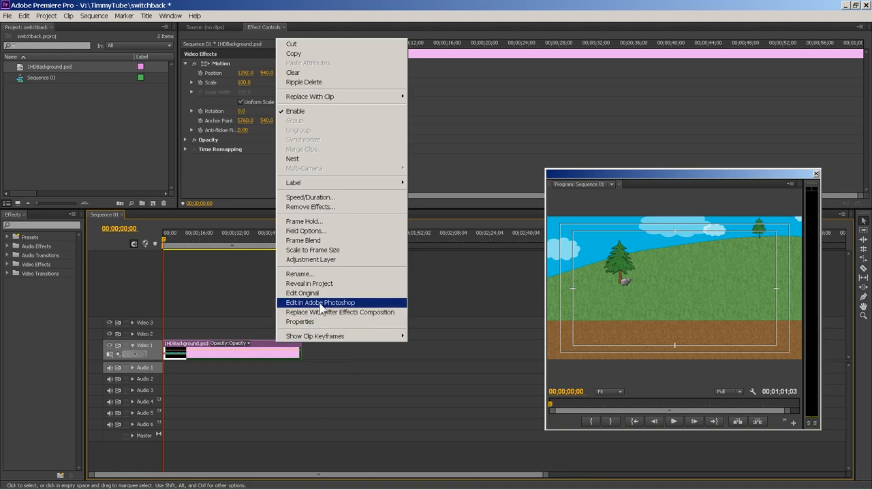
- Choose Edit in Adobe Photoshop for the 1HDBackground clip
{"action": "left_click", "coordinate": [322, 309]}
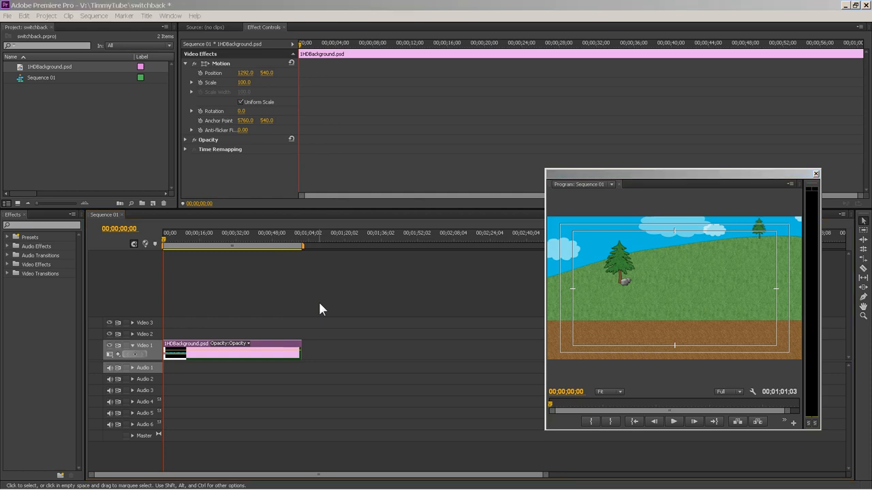
{"action": "mouse_move", "coordinate": [667, 180]}
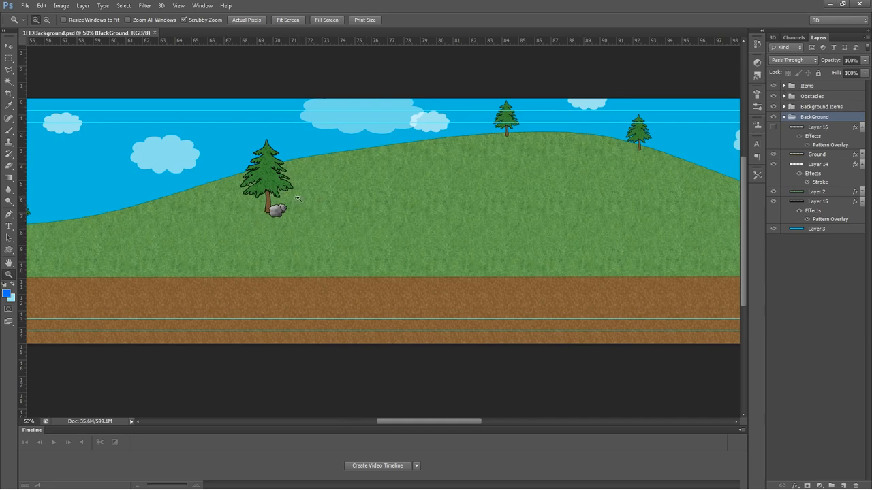
{"action": "mouse_move", "coordinate": [17, 93]}
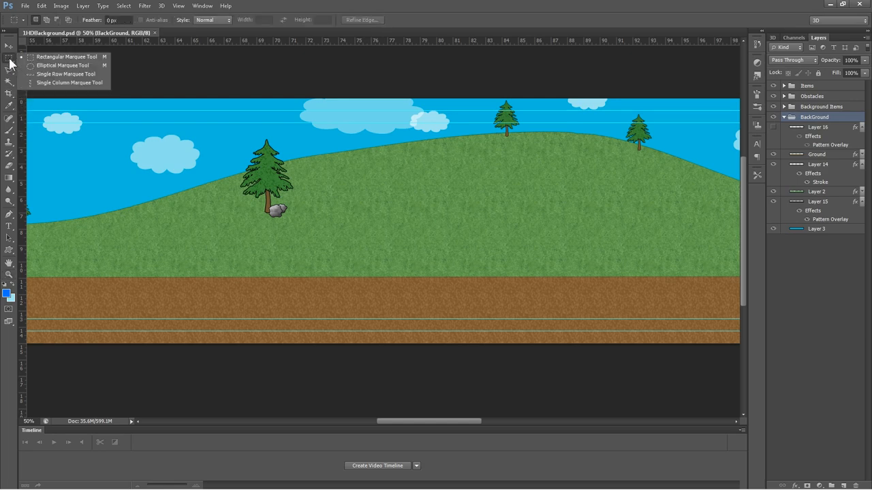
{"action": "mouse_move", "coordinate": [71, 71]}
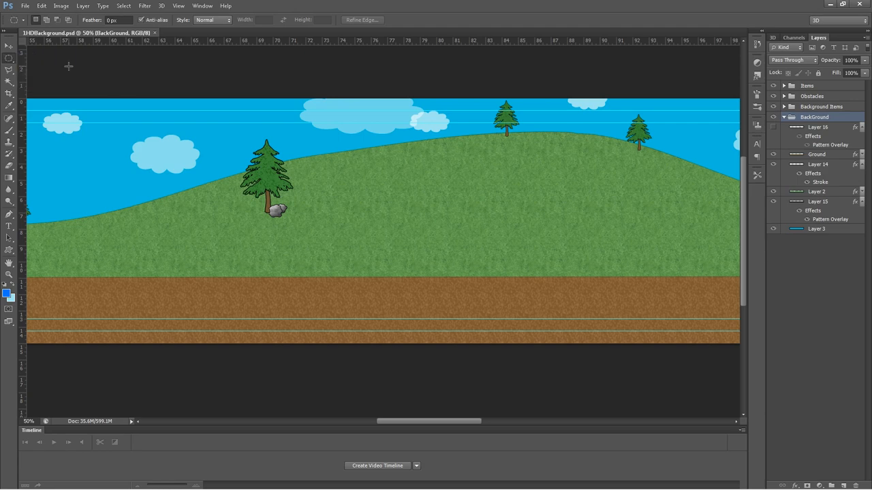
{"action": "mouse_move", "coordinate": [315, 255]}
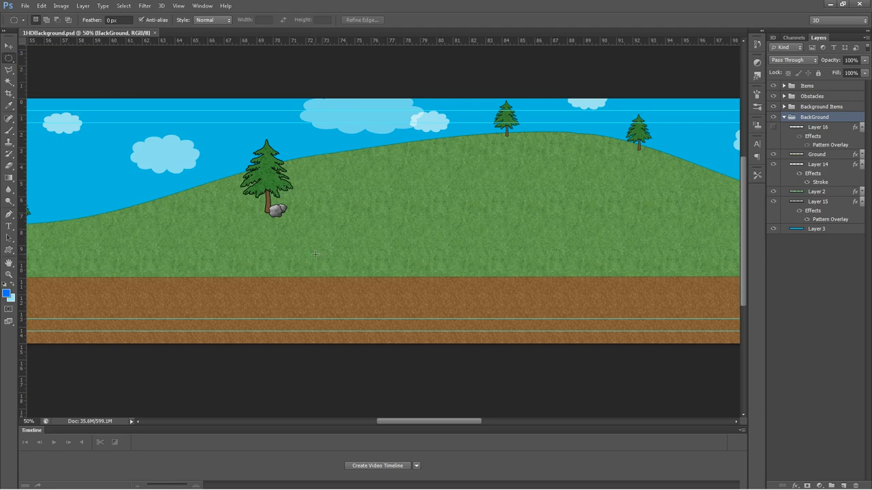
{"action": "mouse_move", "coordinate": [705, 157]}
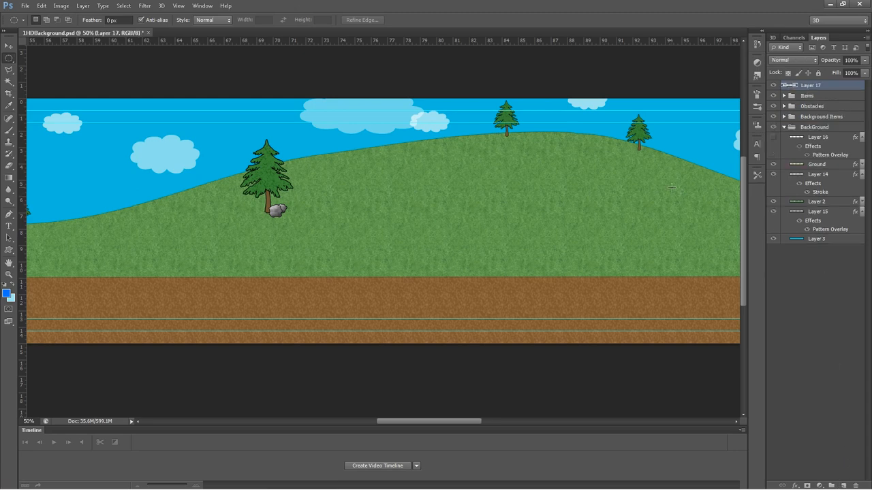
{"action": "mouse_move", "coordinate": [317, 241]}
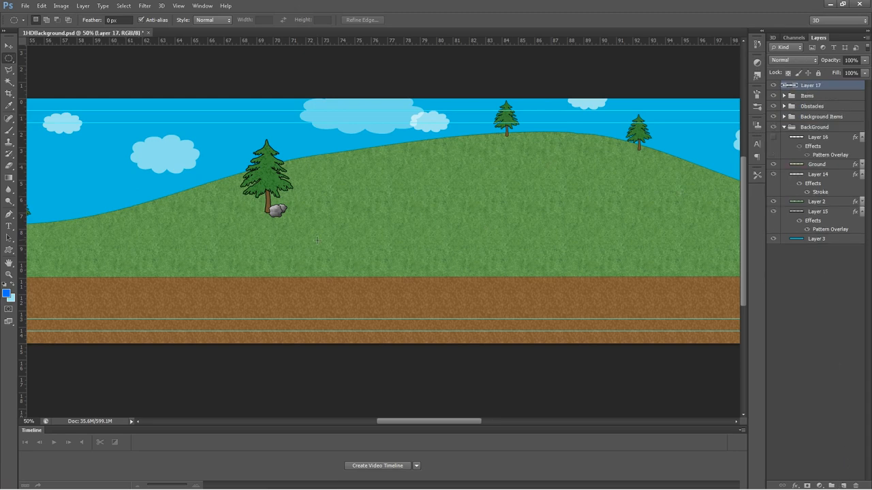
{"action": "mouse_move", "coordinate": [325, 257]}
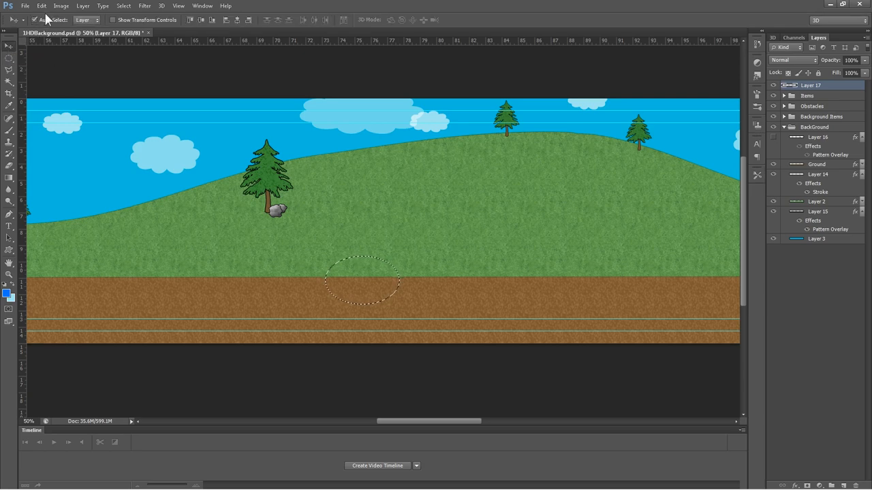
- Fill the elliptical selection with orange #ffba00 using Edit > Fill, then deselect
{"action": "left_click", "coordinate": [42, 5]}
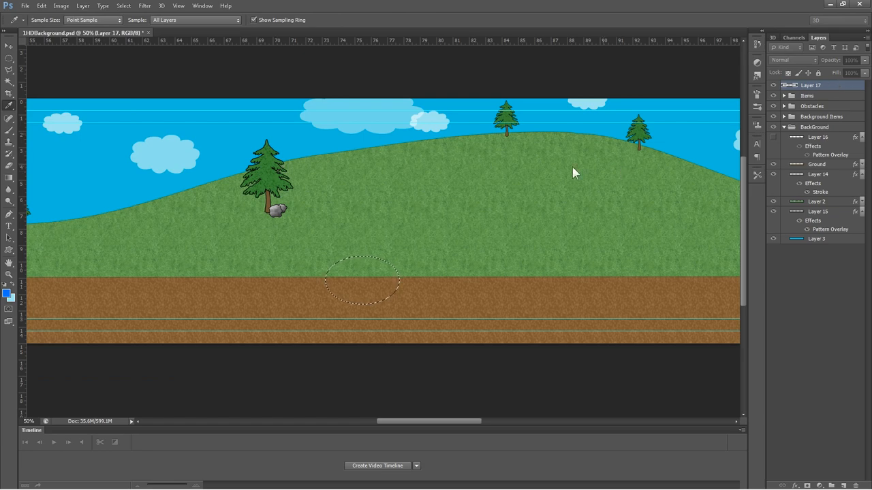
{"action": "left_click", "coordinate": [498, 199]}
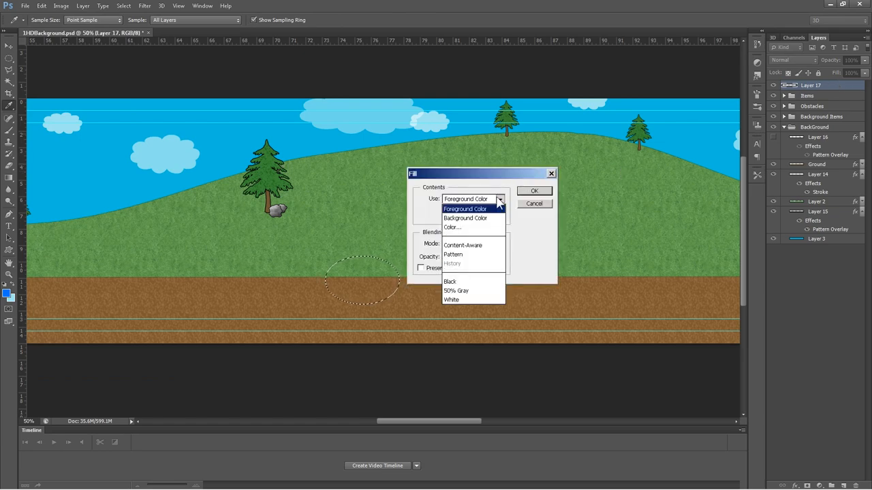
{"action": "left_click", "coordinate": [452, 227]}
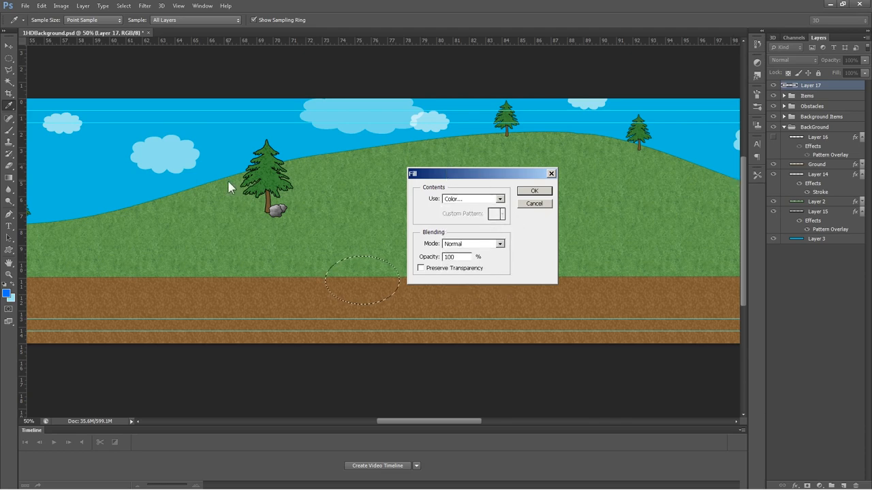
{"action": "left_click", "coordinate": [496, 213]}
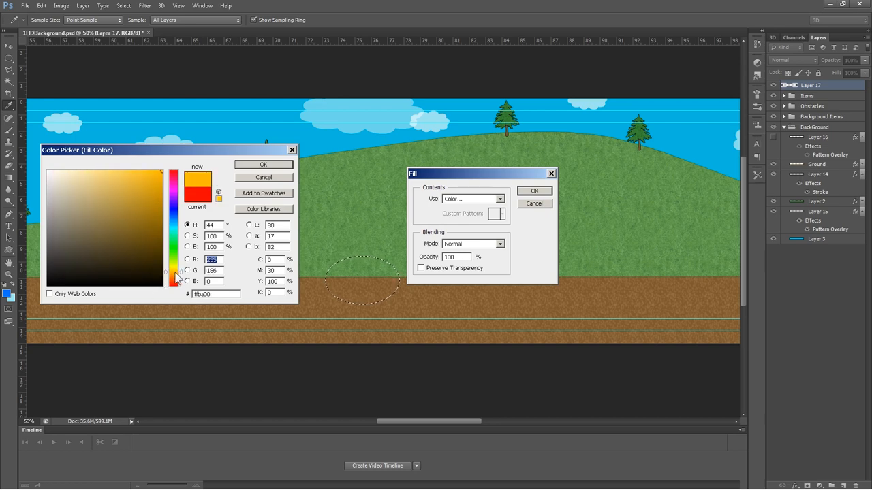
{"action": "left_click", "coordinate": [263, 164]}
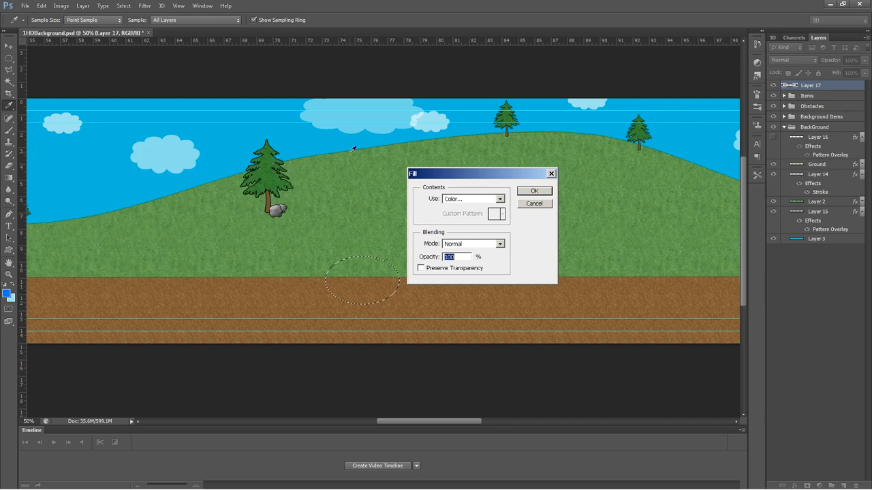
{"action": "left_click", "coordinate": [534, 191]}
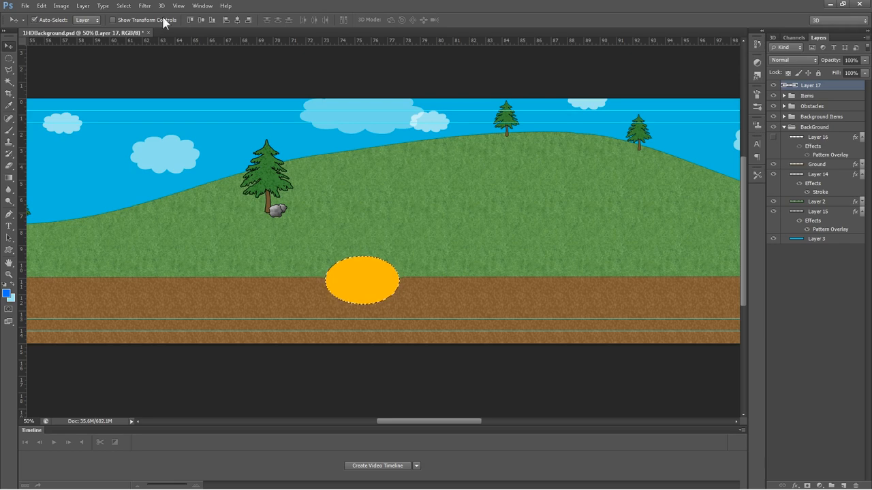
{"action": "left_click", "coordinate": [123, 5]}
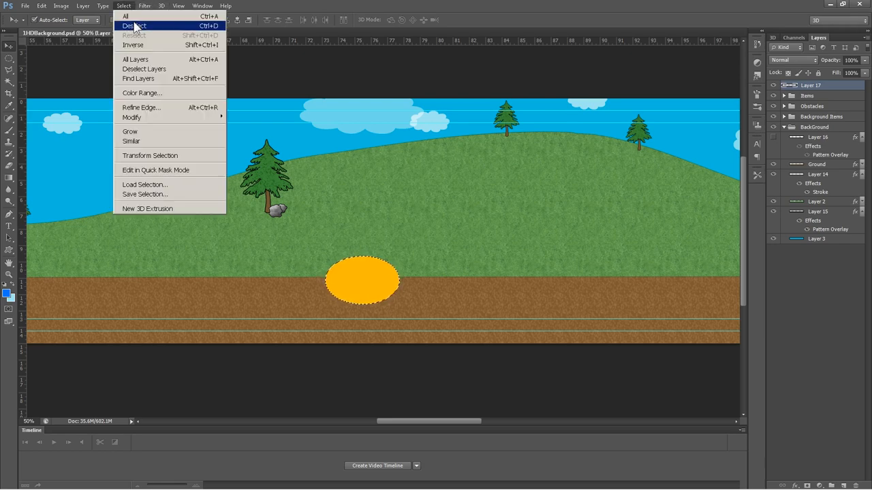
{"action": "left_click", "coordinate": [133, 25]}
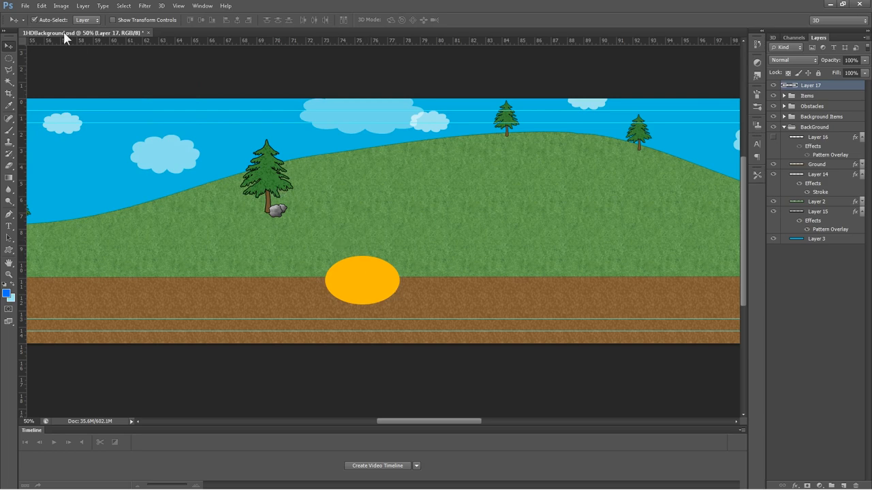
- Warp the orange ellipse into a curved boomerang with Edit > Transform > Warp
{"action": "left_click", "coordinate": [42, 5]}
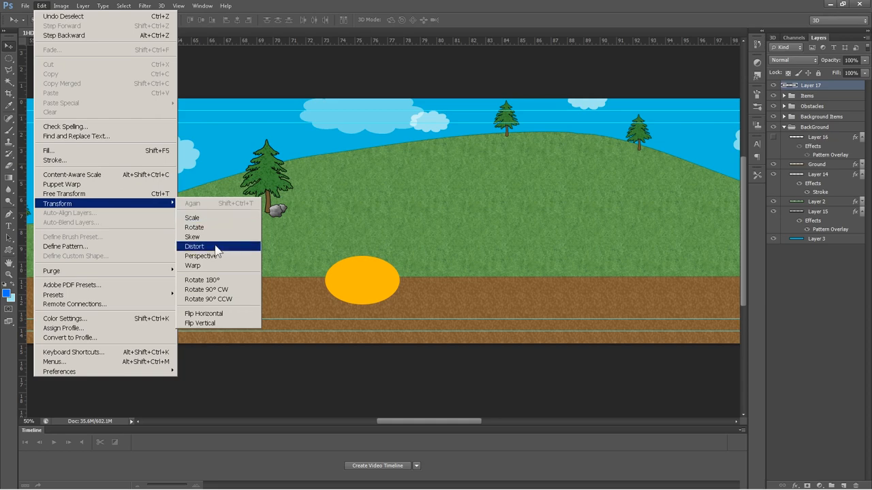
{"action": "left_click", "coordinate": [192, 265]}
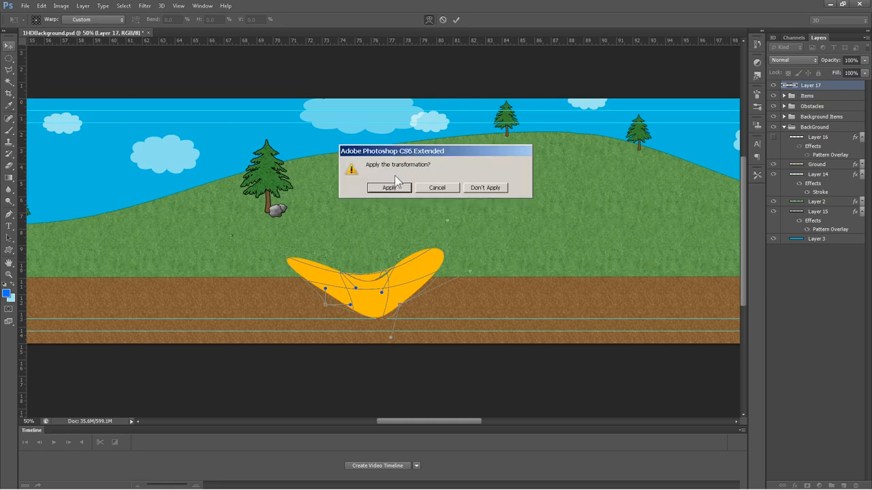
{"action": "left_click", "coordinate": [389, 188]}
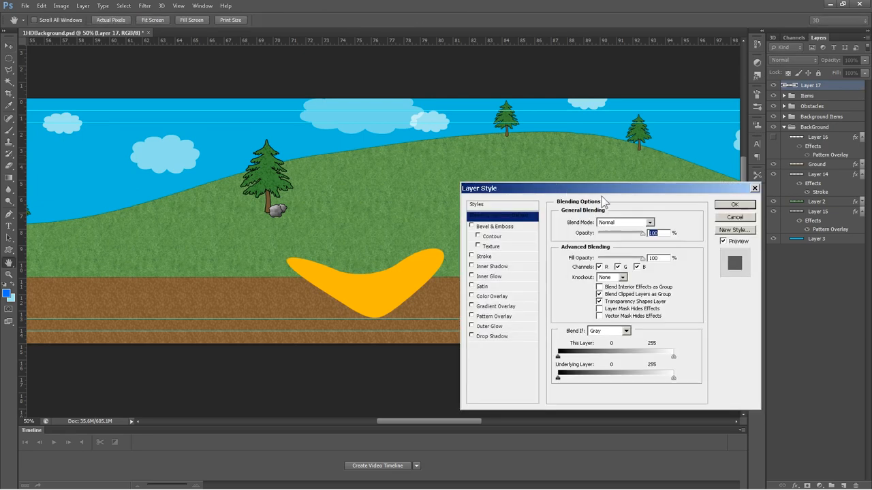
{"action": "mouse_move", "coordinate": [515, 252]}
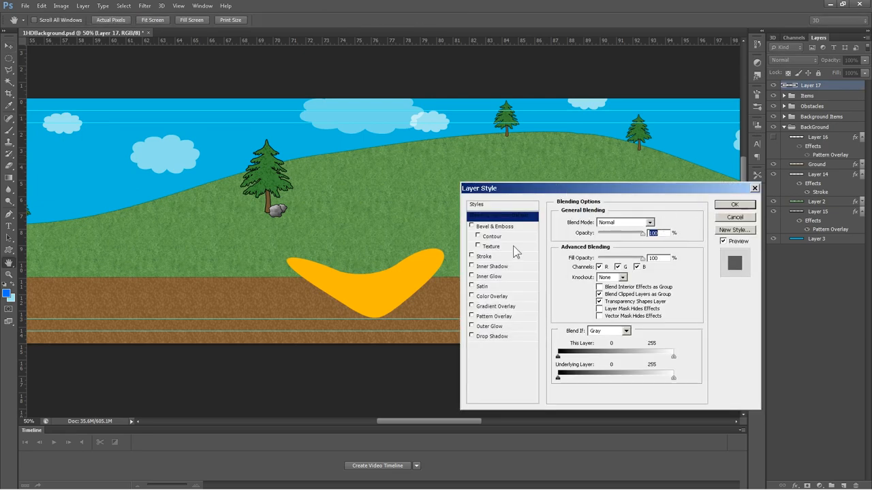
- Add a black Stroke and a 24% grainy Pattern Overlay to the boomerang's layer style
{"action": "left_click", "coordinate": [484, 256]}
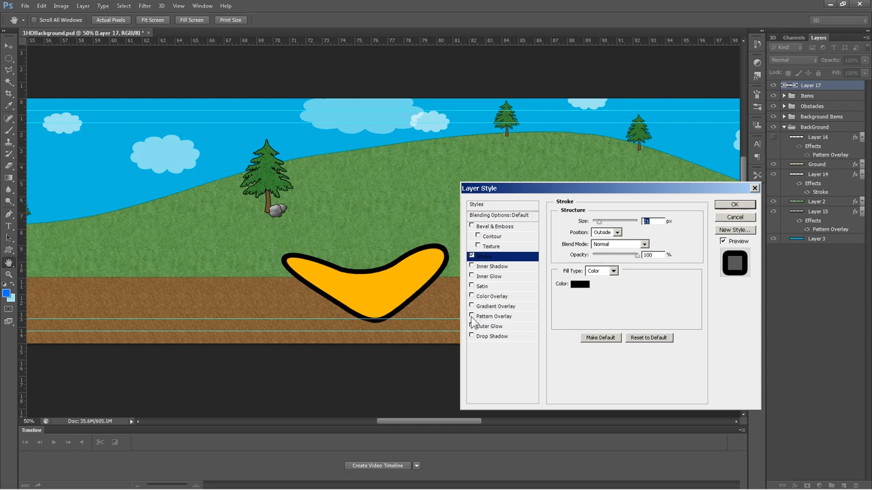
{"action": "left_click", "coordinate": [471, 316]}
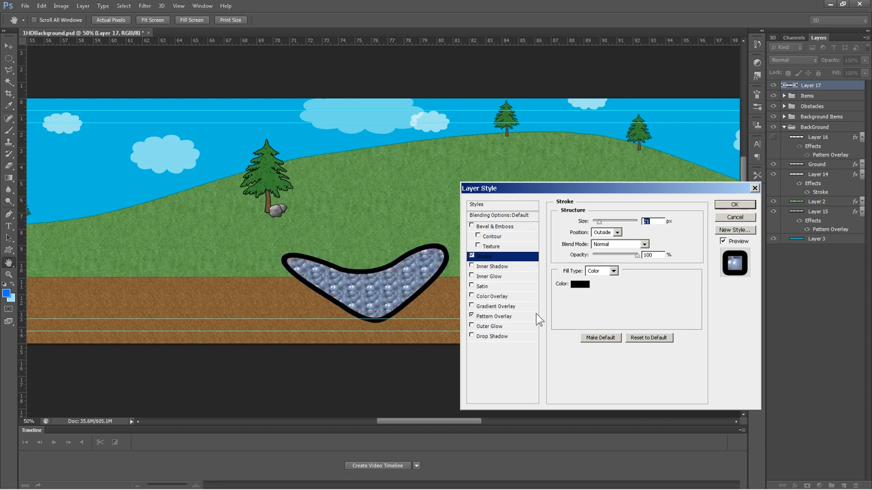
{"action": "left_click", "coordinate": [493, 316]}
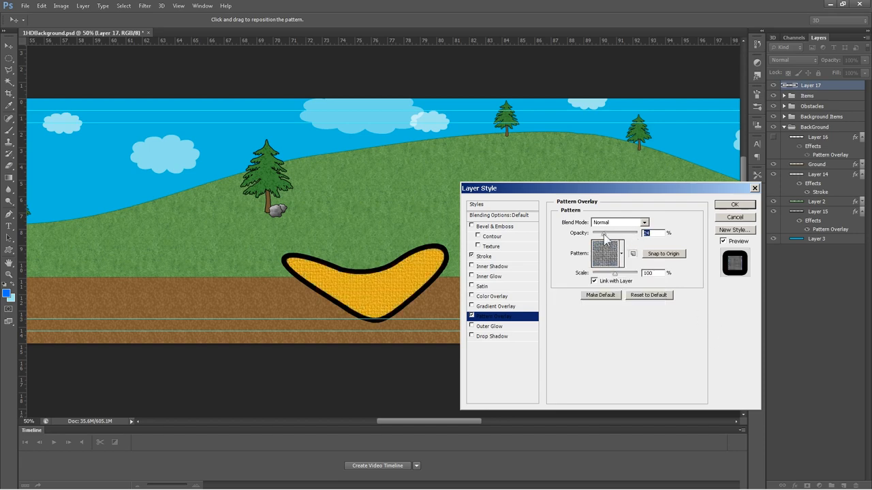
{"action": "left_click", "coordinate": [620, 253]}
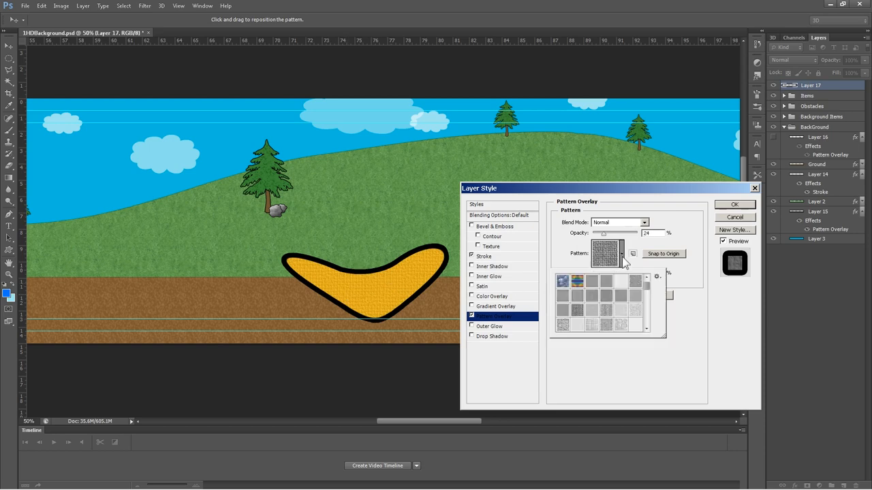
{"action": "left_click", "coordinate": [622, 327]}
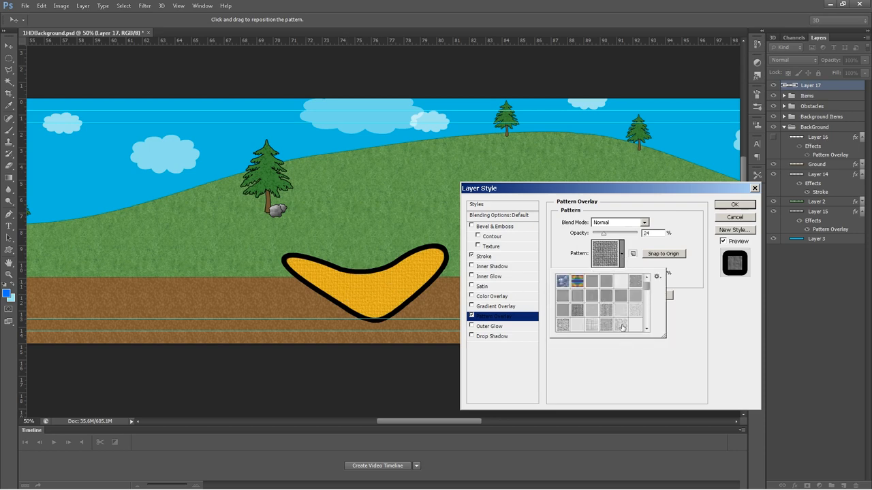
{"action": "left_click", "coordinate": [620, 325]}
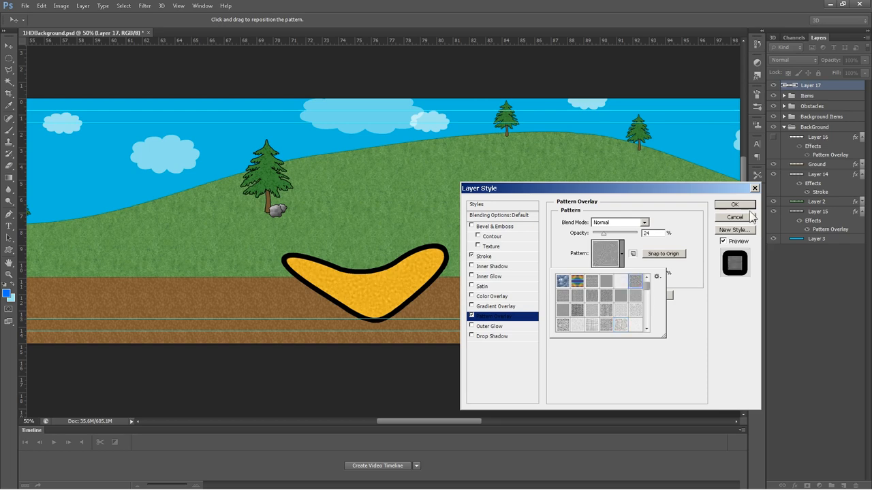
{"action": "left_click", "coordinate": [734, 205]}
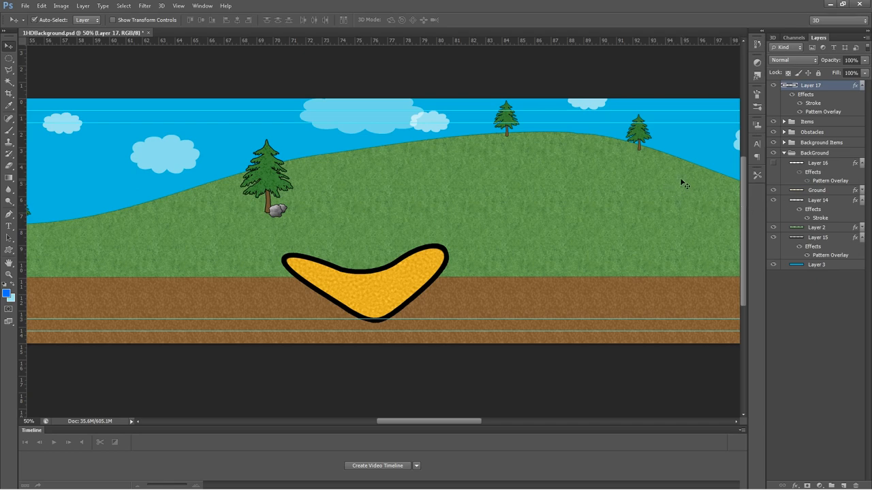
{"action": "mouse_move", "coordinate": [407, 123]}
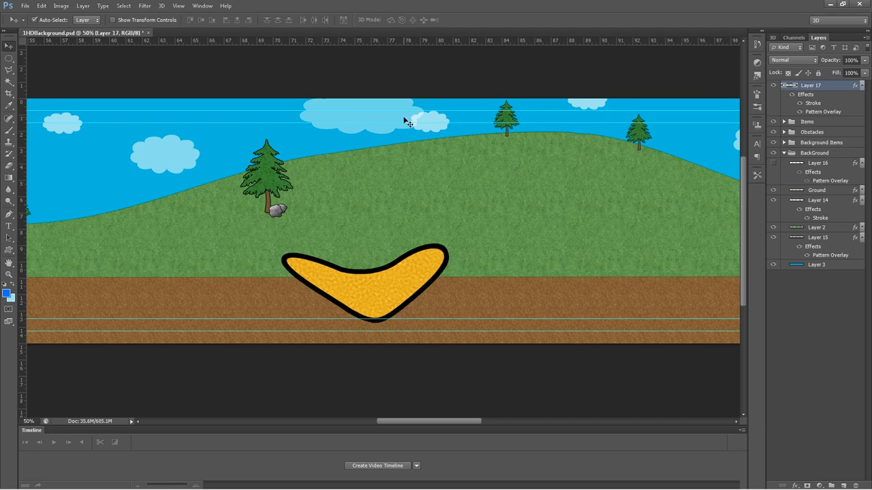
{"action": "mouse_move", "coordinate": [27, 8]}
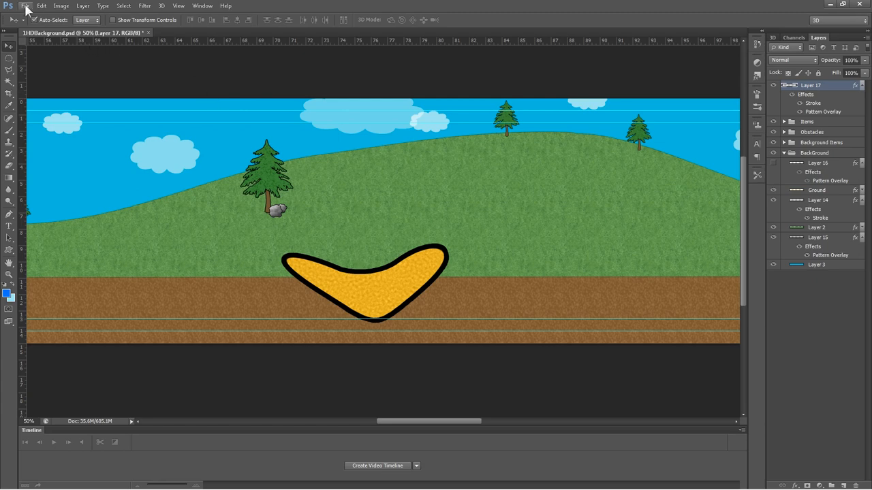
- Toggle the boomerang layer's visibility and save 1HDBackground.psd
{"action": "left_click", "coordinate": [25, 5]}
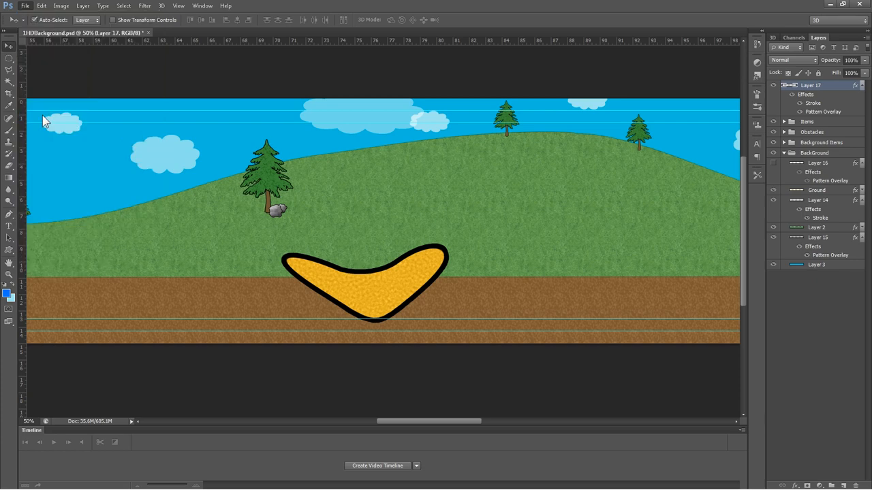
{"action": "left_click", "coordinate": [772, 84]}
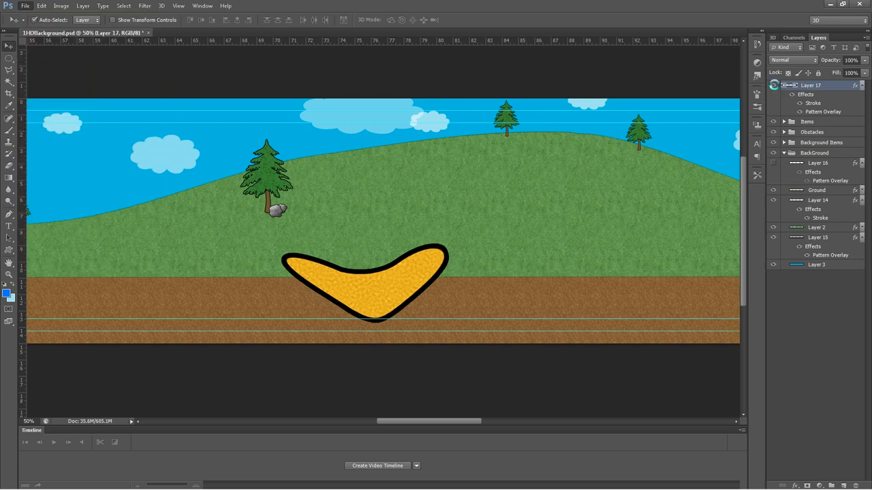
{"action": "left_click", "coordinate": [773, 85]}
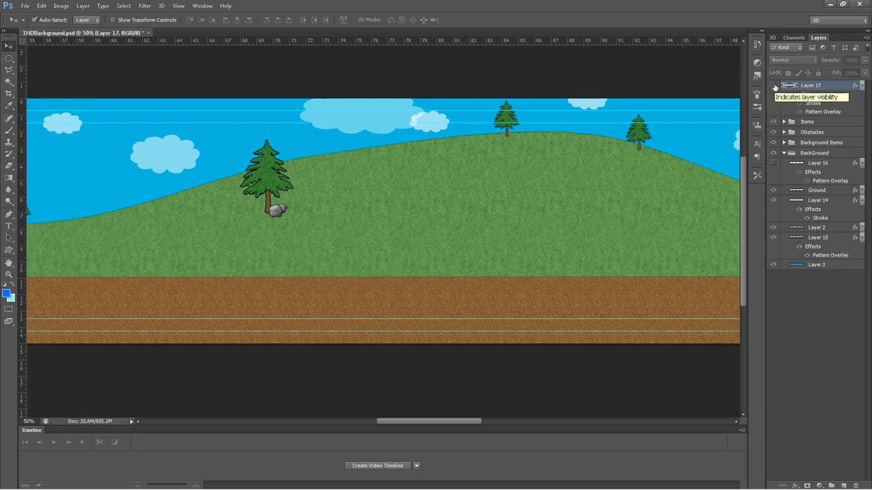
{"action": "left_click", "coordinate": [25, 5]}
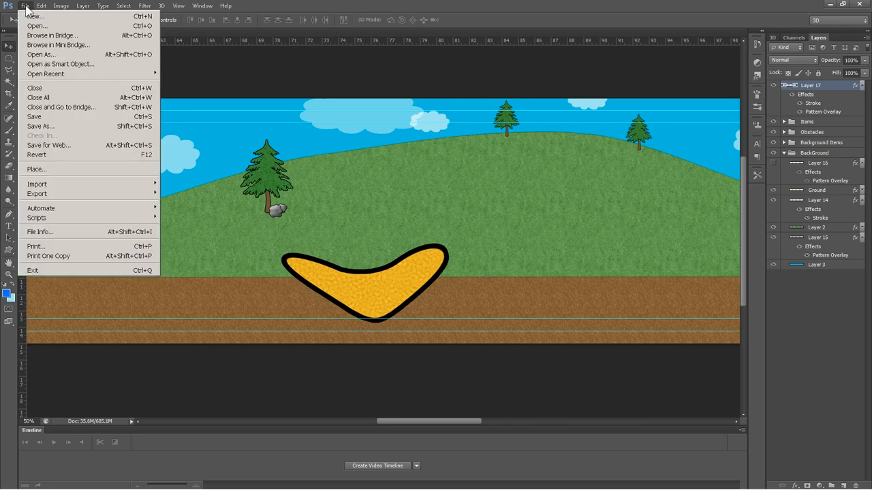
{"action": "left_click", "coordinate": [34, 116]}
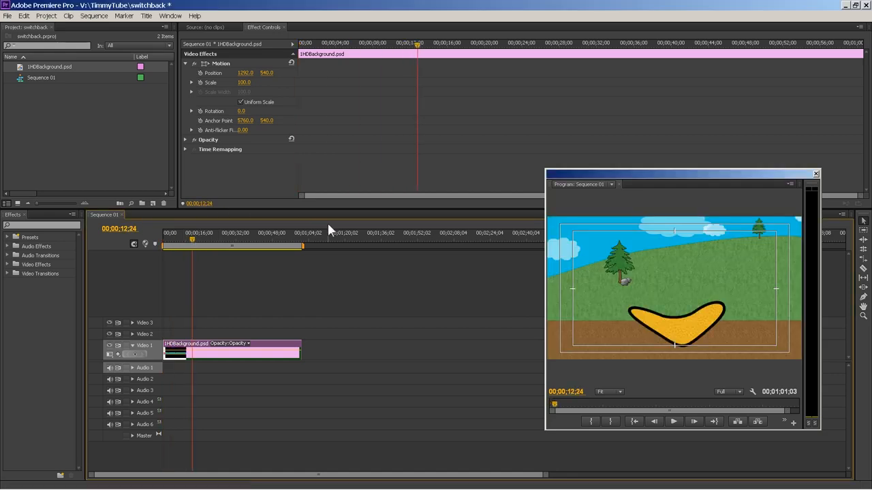
- Move the Sequence 01 playhead to 00;00;24;17
{"action": "left_click", "coordinate": [178, 240]}
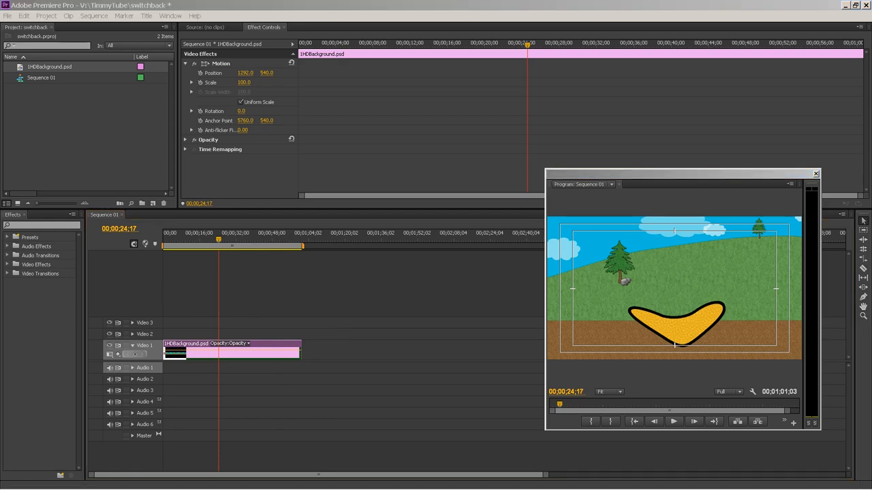
{"action": "mouse_move", "coordinate": [384, 19]}
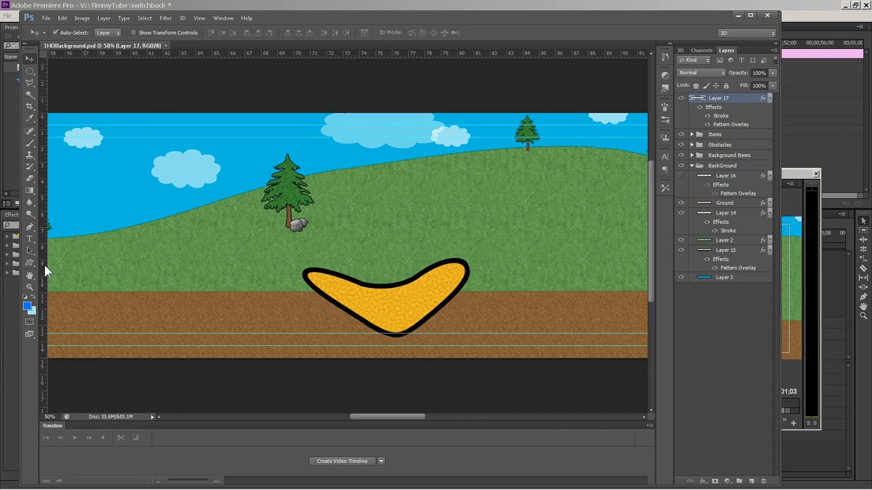
- Paint a thick blue zigzag stroke on Layer 17 and save the background file
{"action": "left_click", "coordinate": [29, 69]}
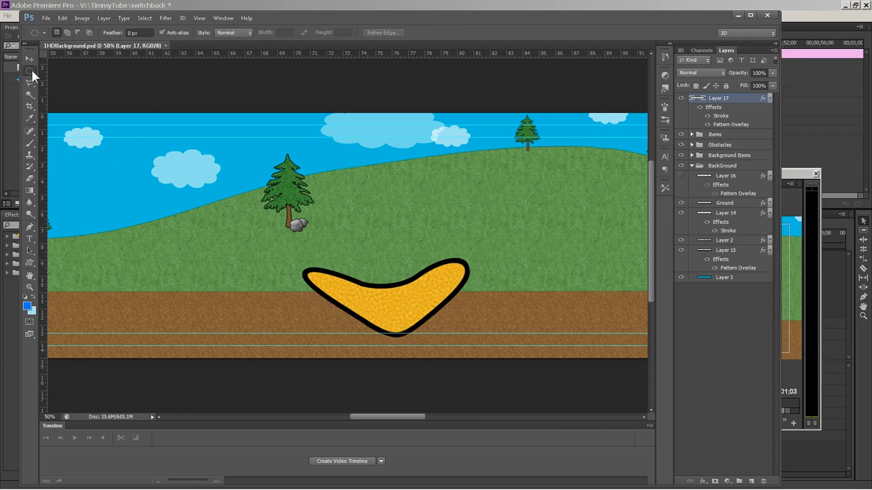
{"action": "mouse_move", "coordinate": [46, 209]}
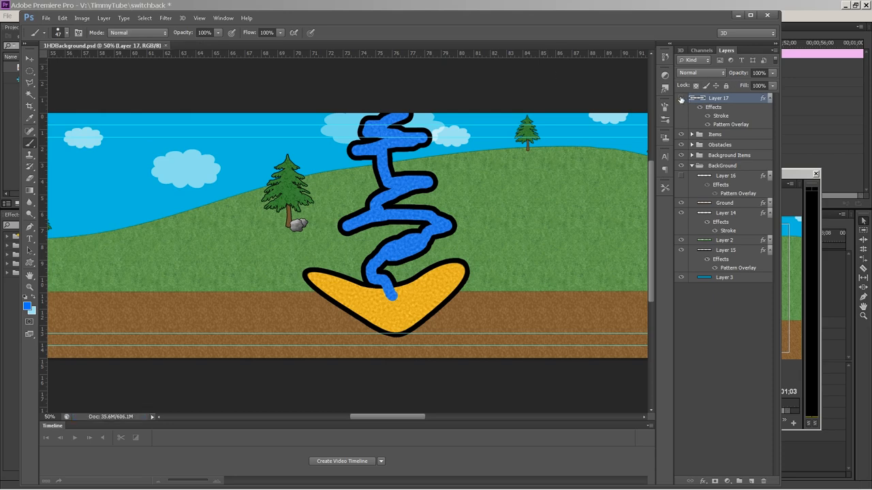
{"action": "left_click", "coordinate": [45, 18]}
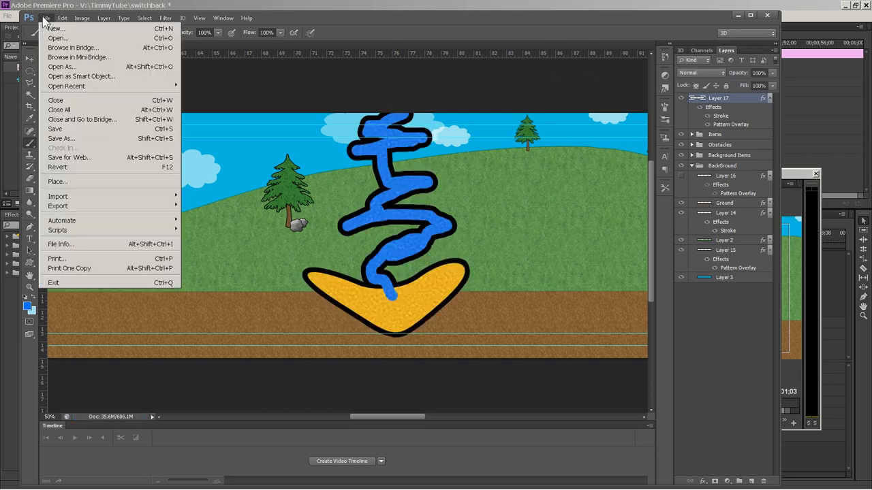
{"action": "left_click", "coordinate": [54, 129]}
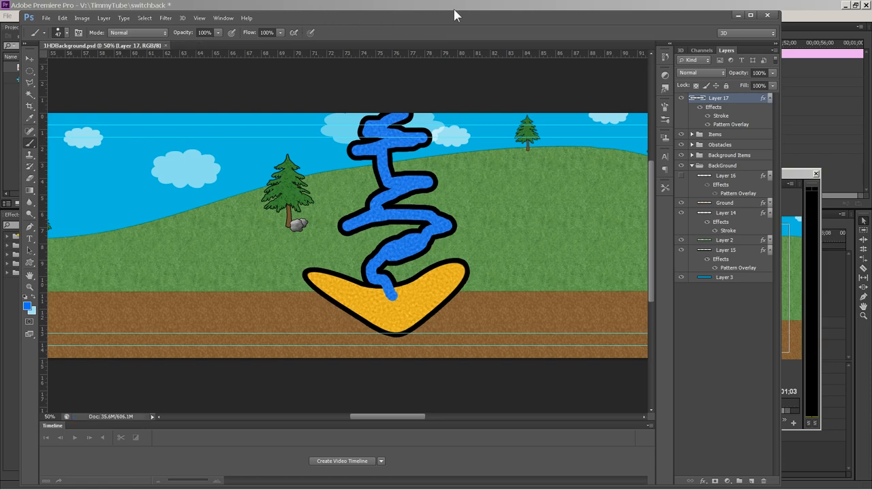
{"action": "mouse_move", "coordinate": [456, 17]}
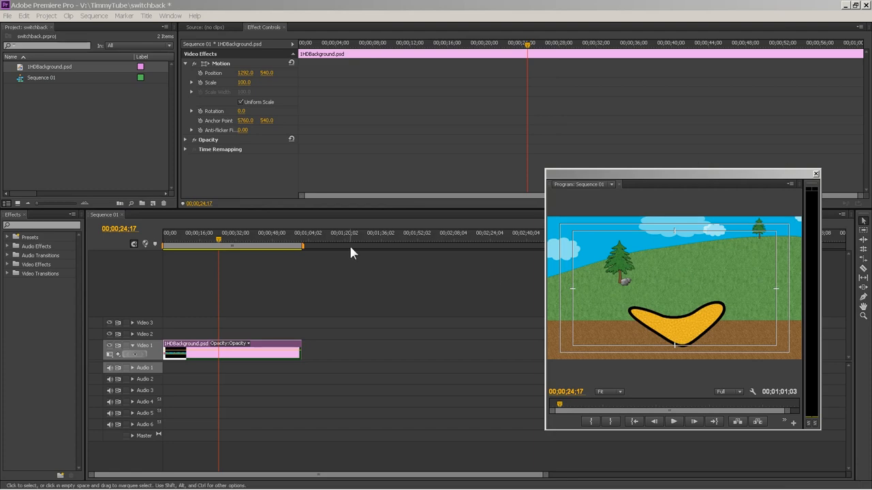
- Move the playhead to 00;00;16;29 to view the blue zigzag in the Program monitor
{"action": "left_click", "coordinate": [200, 233]}
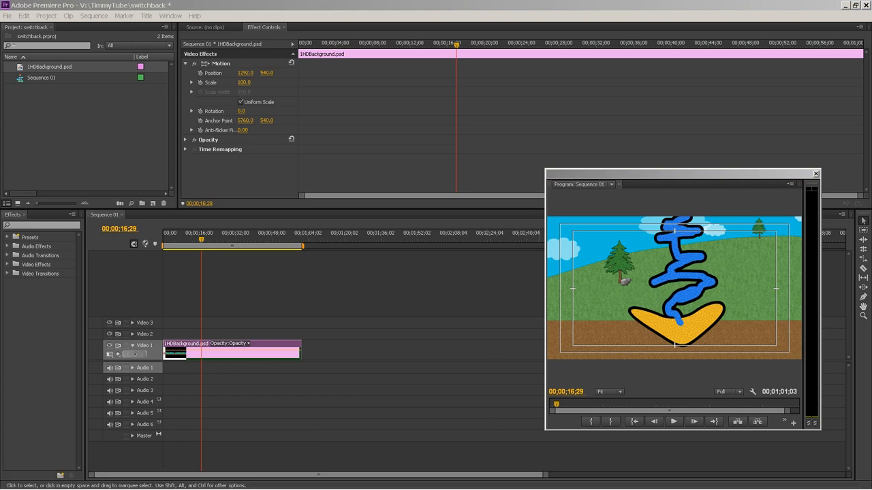
{"action": "mouse_move", "coordinate": [390, 26]}
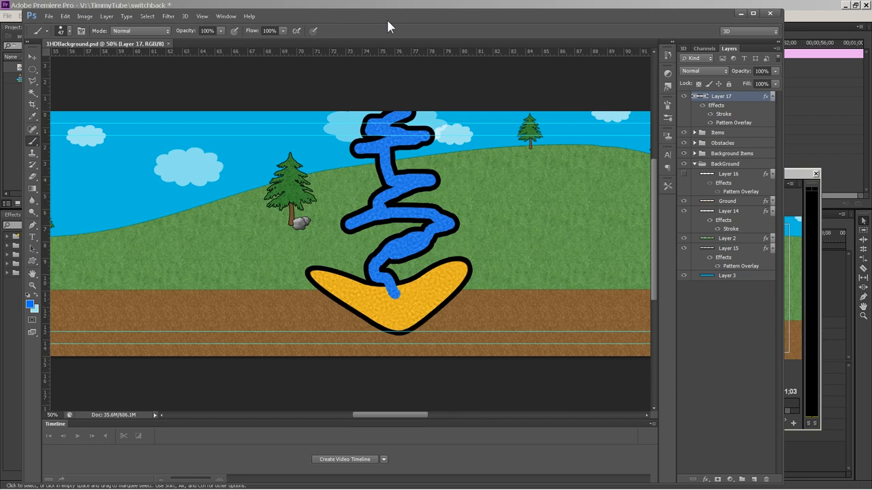
{"action": "mouse_move", "coordinate": [729, 139]}
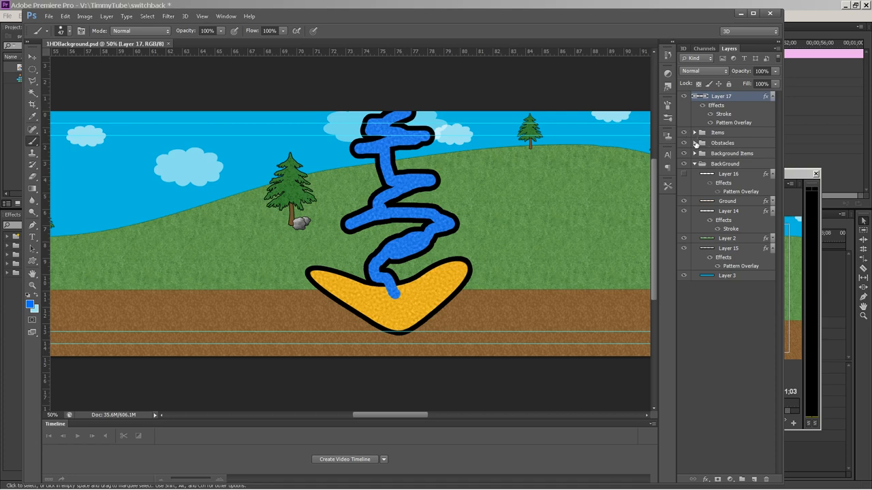
{"action": "left_click", "coordinate": [693, 143]}
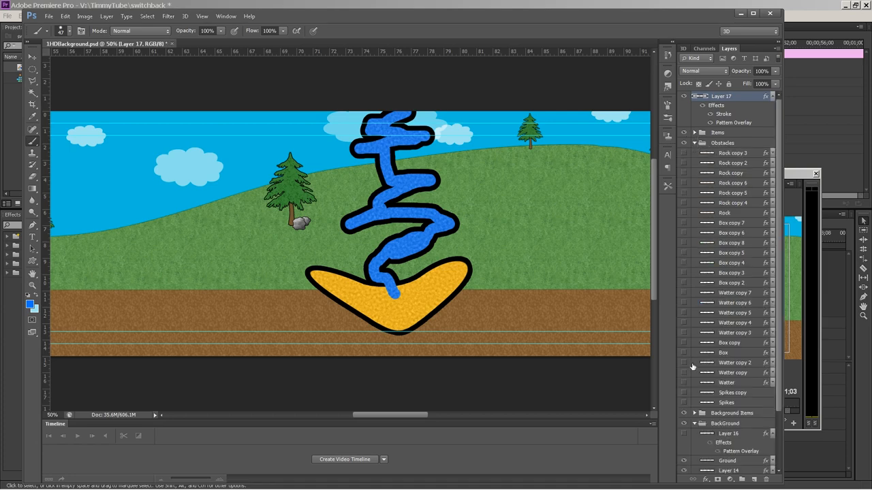
{"action": "mouse_move", "coordinate": [704, 203]}
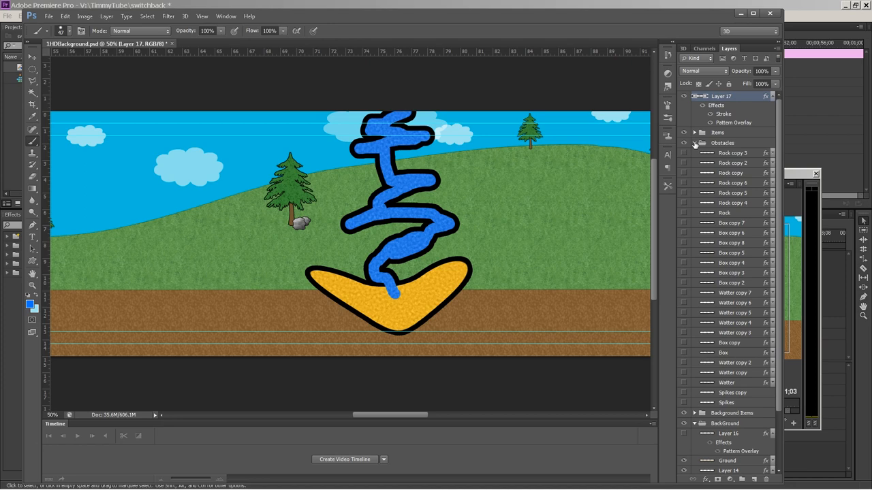
{"action": "left_click", "coordinate": [694, 143]}
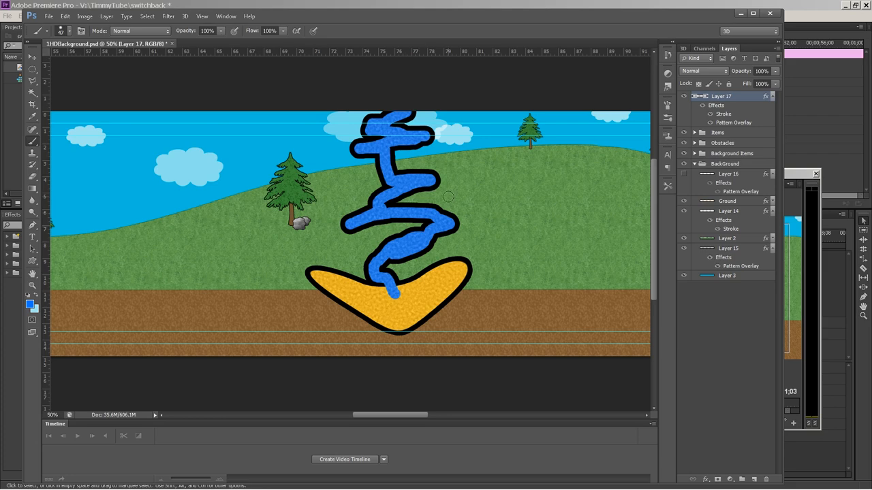
{"action": "mouse_move", "coordinate": [506, 193]}
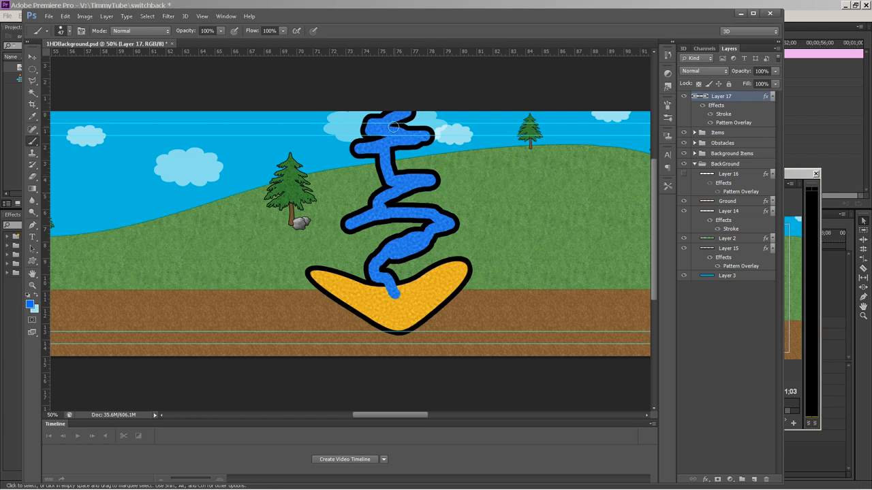
{"action": "mouse_move", "coordinate": [443, 168]}
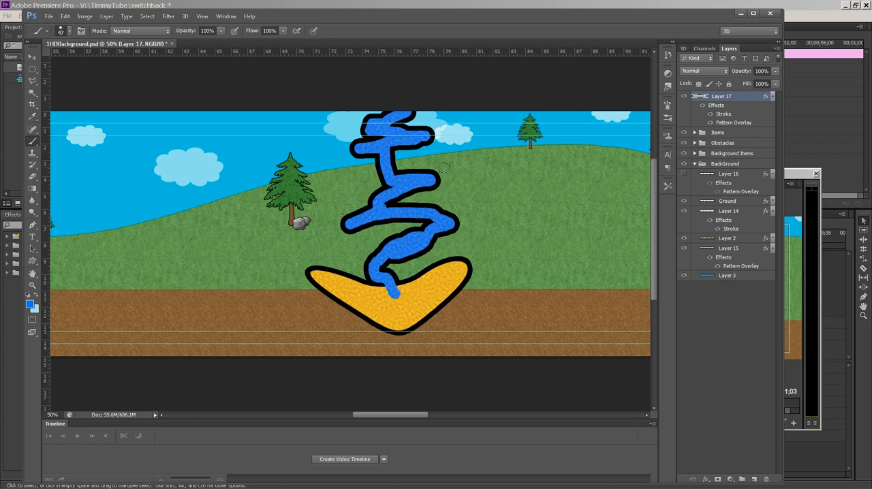
{"action": "mouse_move", "coordinate": [547, 237]}
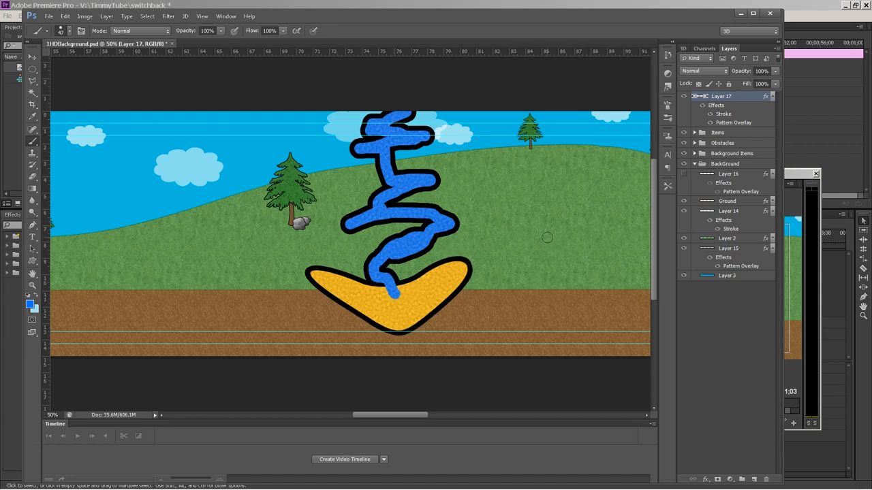
{"action": "mouse_move", "coordinate": [496, 199]}
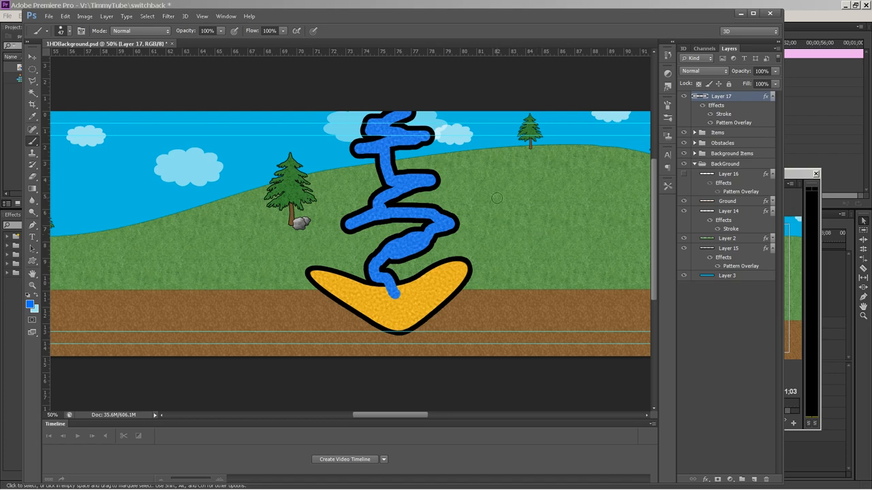
{"action": "mouse_move", "coordinate": [562, 114]}
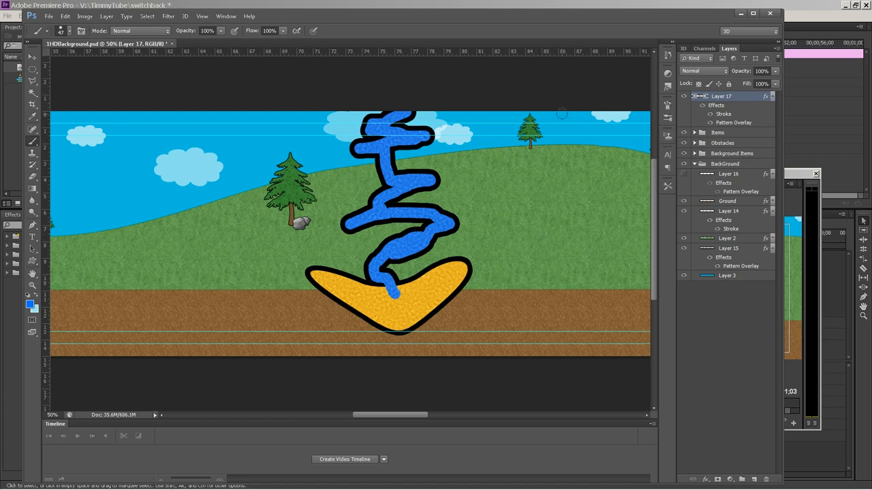
{"action": "mouse_move", "coordinate": [574, 88]}
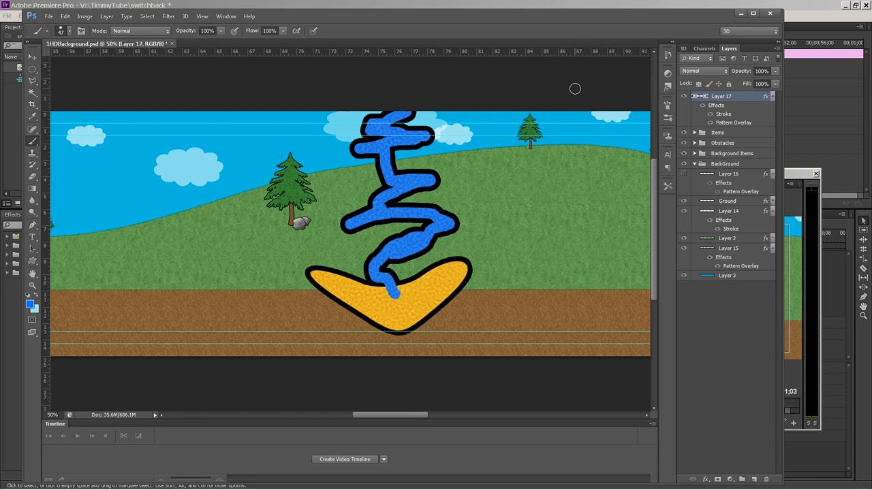
{"action": "mouse_move", "coordinate": [492, 208]}
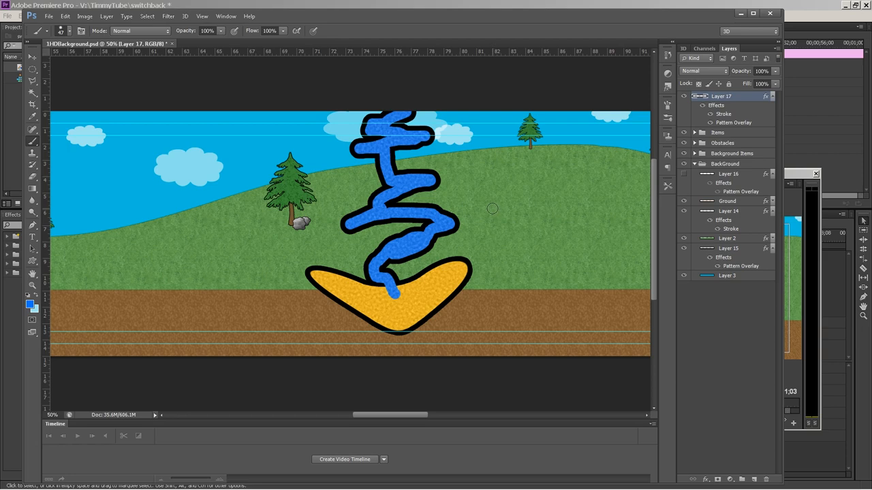
{"action": "mouse_move", "coordinate": [723, 142]}
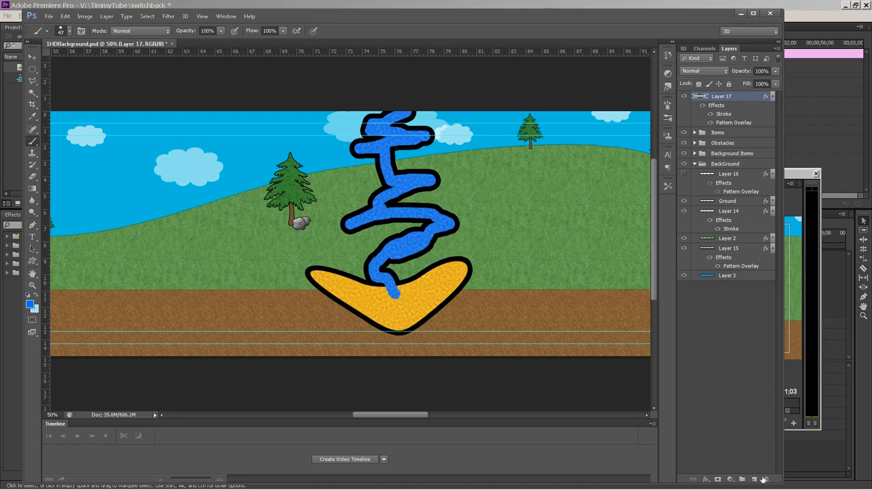
{"action": "mouse_move", "coordinate": [764, 478]}
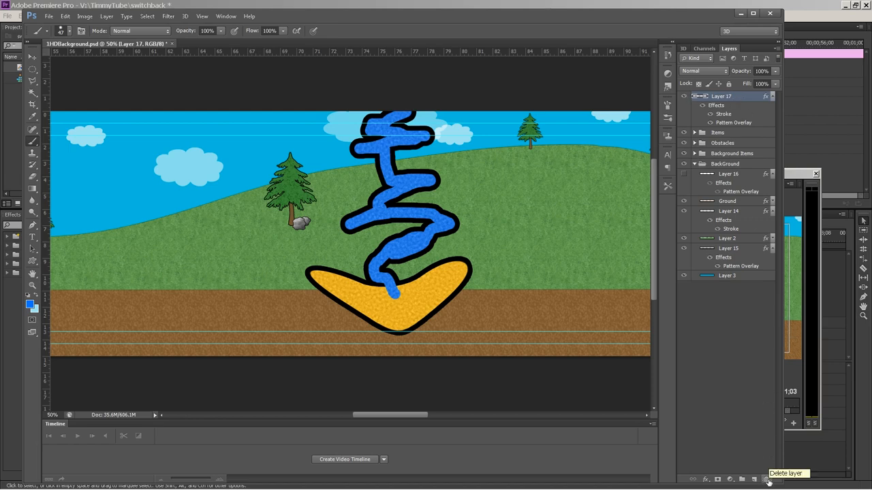
- Delete Layer 17 and quit Photoshop without saving the background changes
{"action": "left_click", "coordinate": [768, 479]}
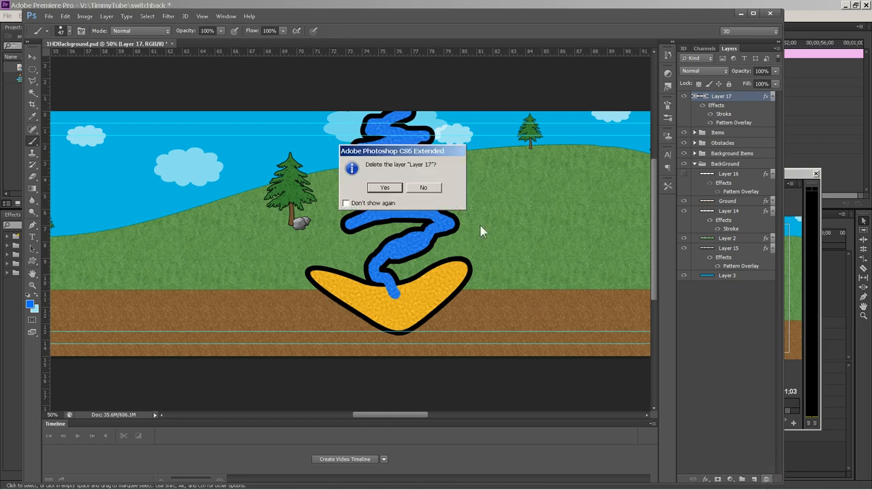
{"action": "left_click", "coordinate": [384, 187]}
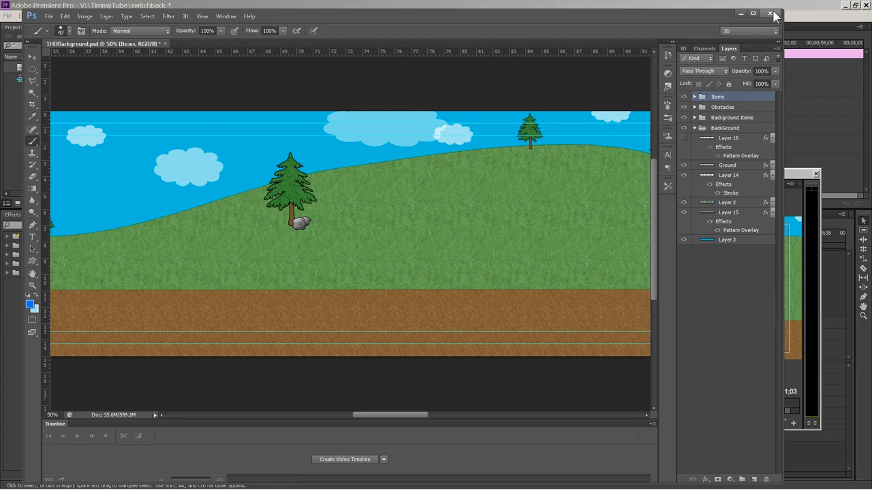
{"action": "left_click", "coordinate": [774, 14]}
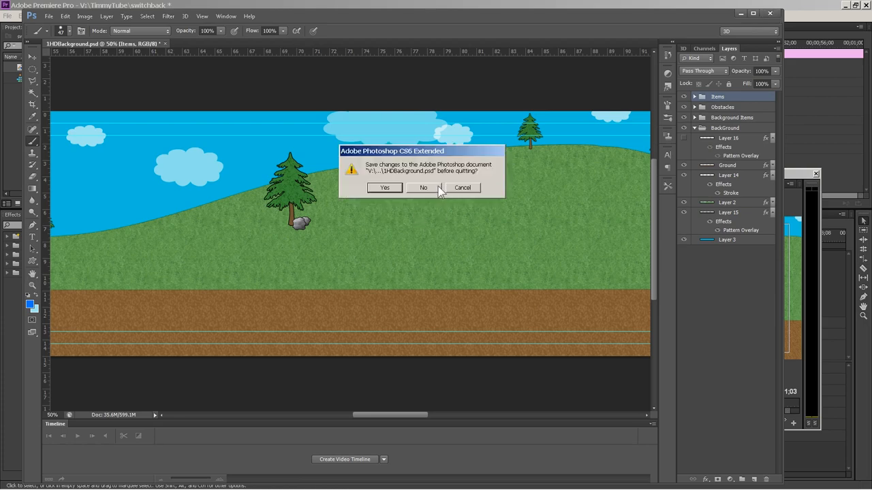
{"action": "mouse_move", "coordinate": [436, 191]}
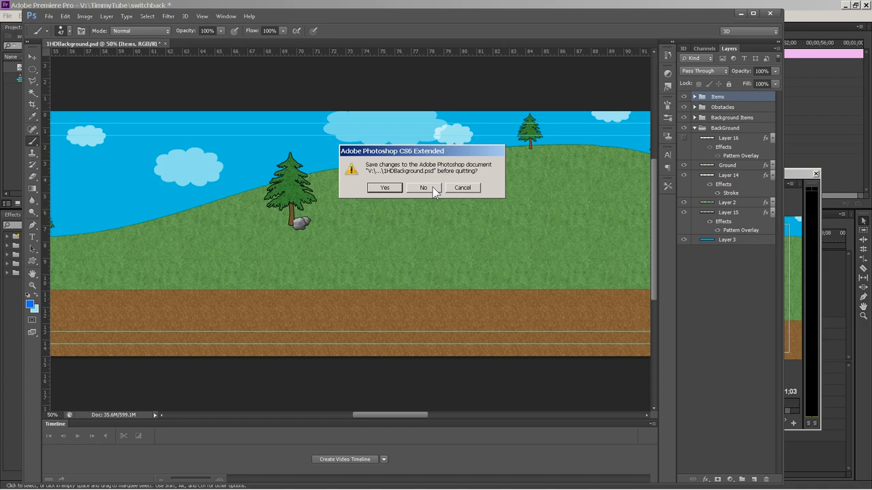
{"action": "left_click", "coordinate": [423, 188]}
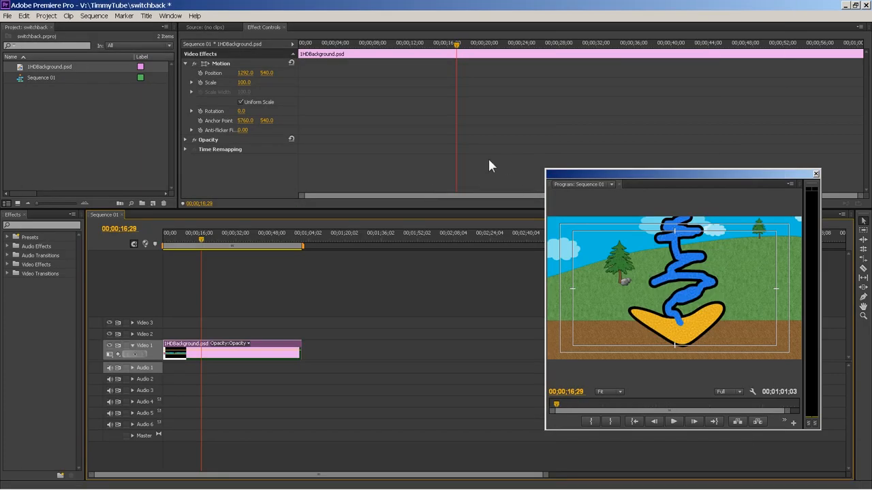
{"action": "mouse_move", "coordinate": [545, 202]}
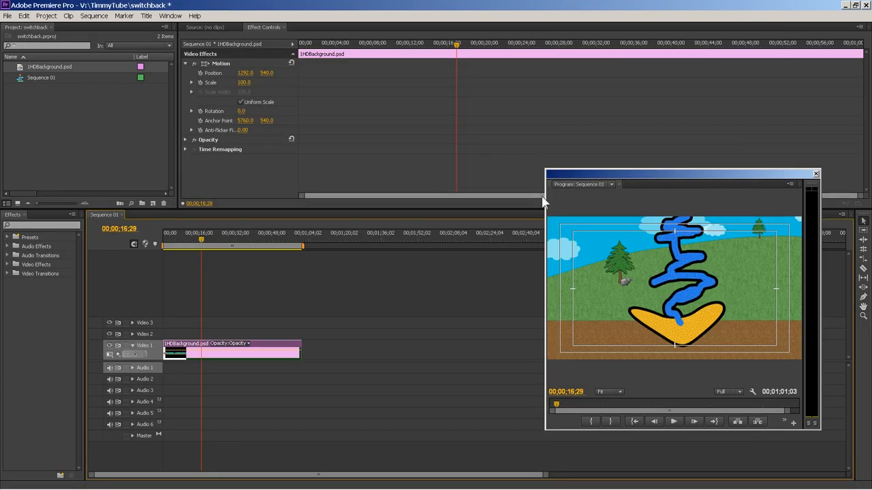
{"action": "mouse_move", "coordinate": [217, 239]}
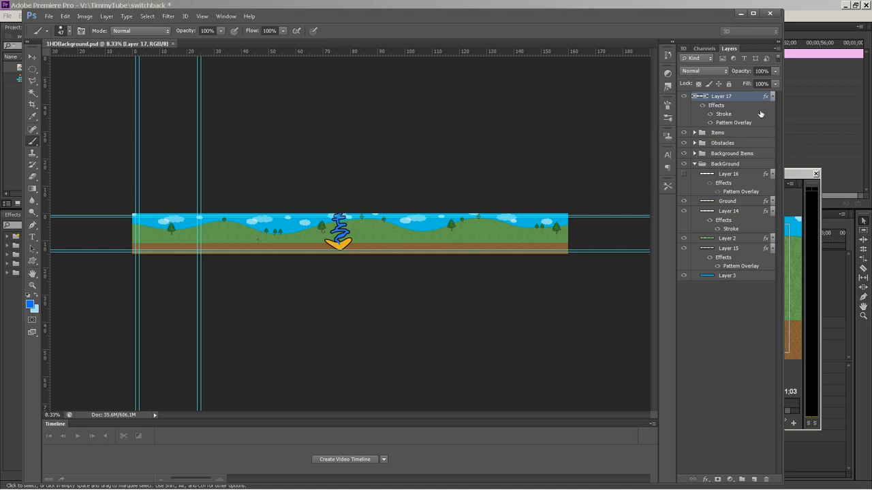
{"action": "mouse_move", "coordinate": [749, 100]}
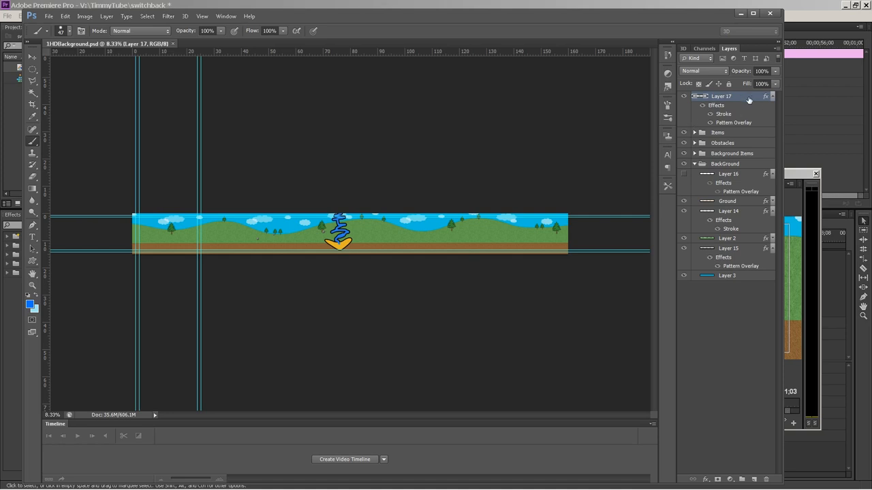
- Delete Layer 17, holding the boomerang and squiggle, from 1HDBackground
{"action": "left_click", "coordinate": [765, 479]}
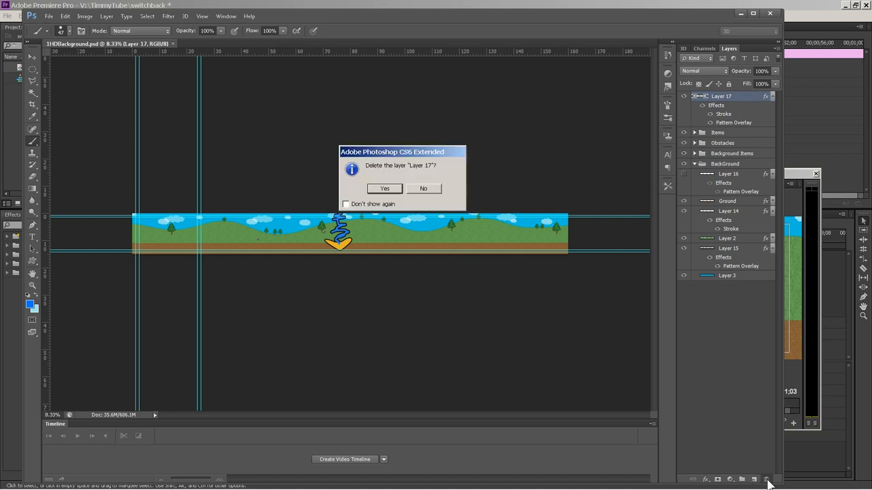
{"action": "left_click", "coordinate": [384, 188]}
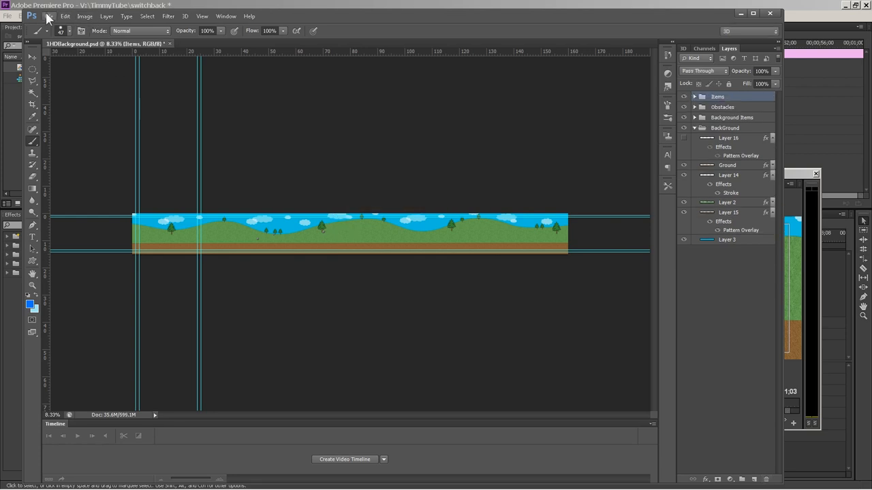
{"action": "mouse_move", "coordinate": [88, 134]}
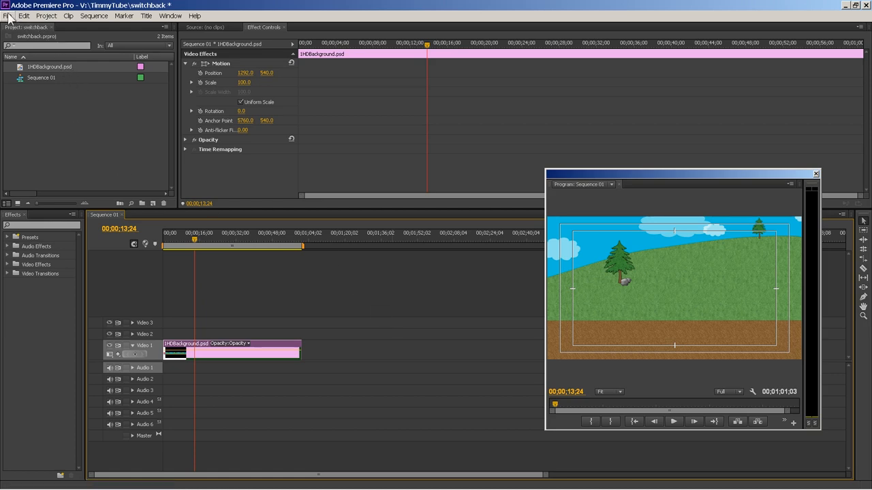
- Import Ani-Truck2.mp4 from the 1Ani-Trucks library into the project
{"action": "left_click", "coordinate": [8, 15]}
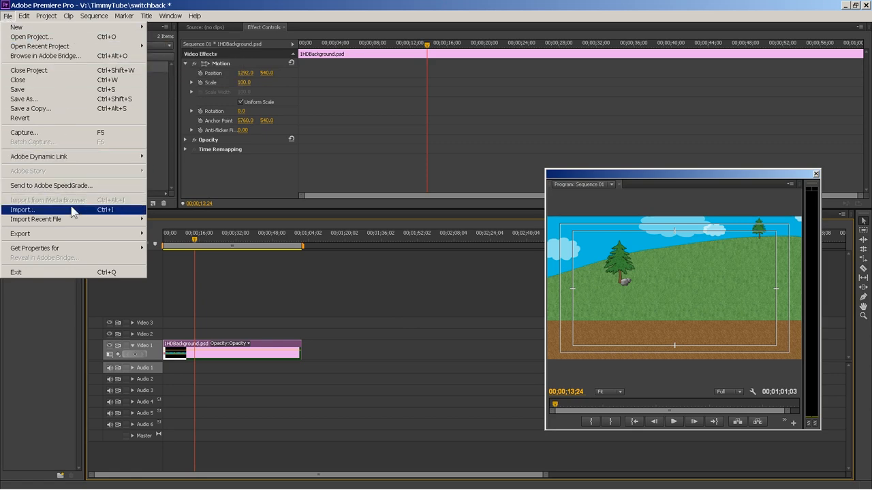
{"action": "left_click", "coordinate": [22, 209]}
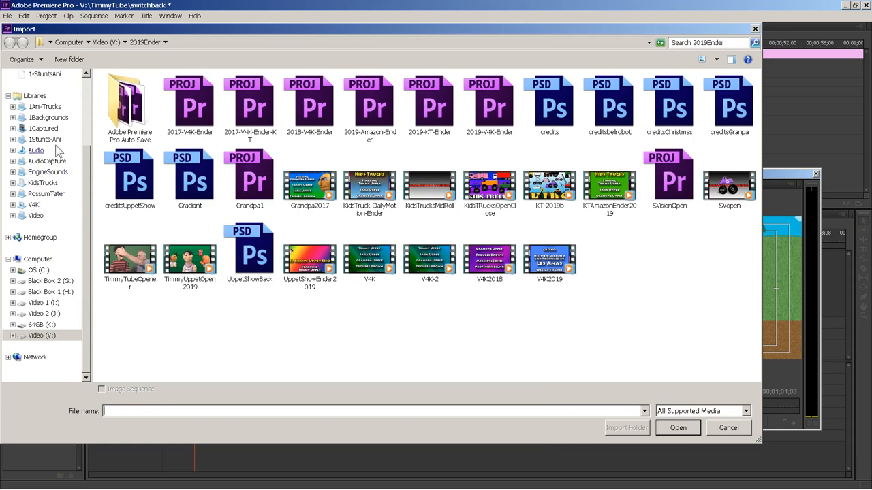
{"action": "left_click", "coordinate": [45, 107]}
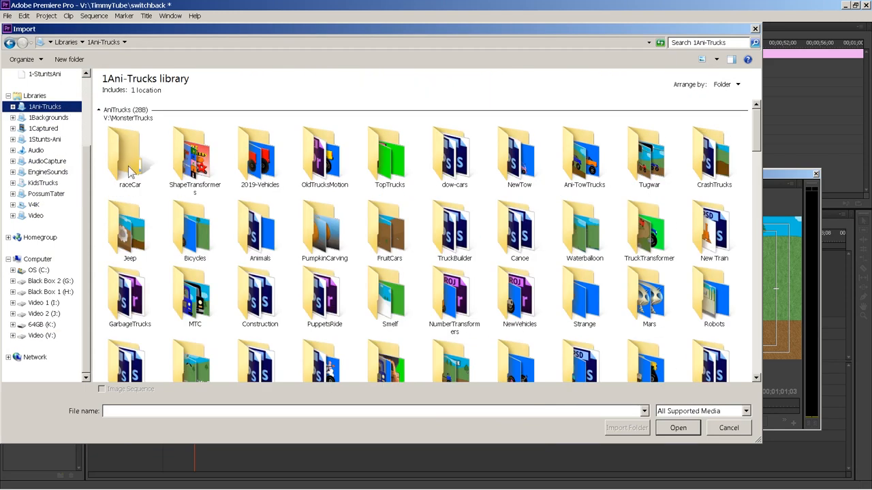
{"action": "double_click", "coordinate": [129, 153]}
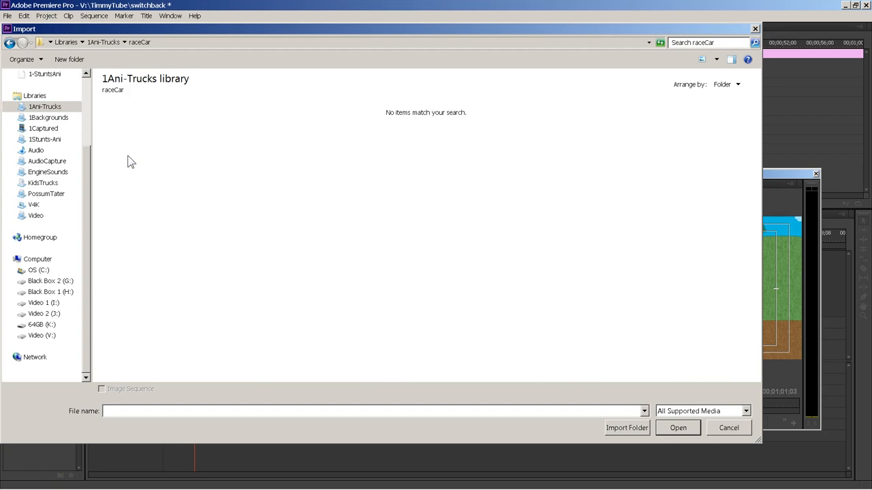
{"action": "left_click", "coordinate": [45, 107]}
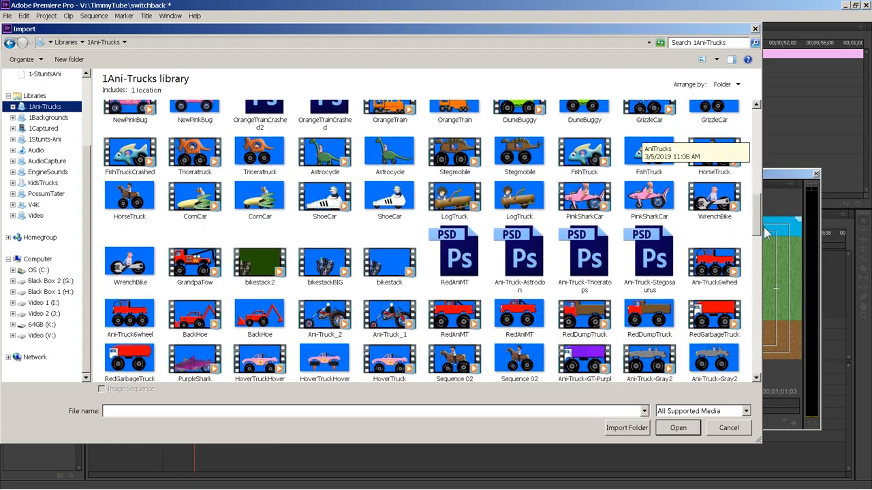
{"action": "scroll", "scroll_direction": "down", "scroll_amount": 3}
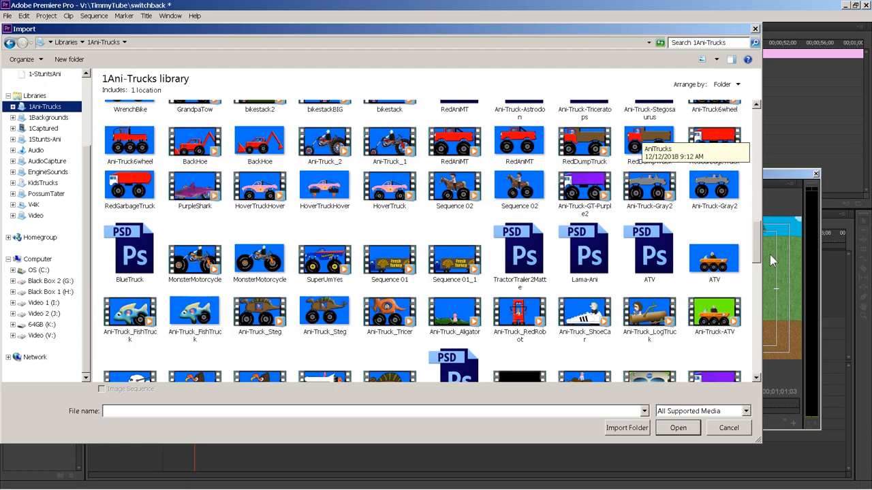
{"action": "scroll", "scroll_direction": "down", "scroll_amount": 3}
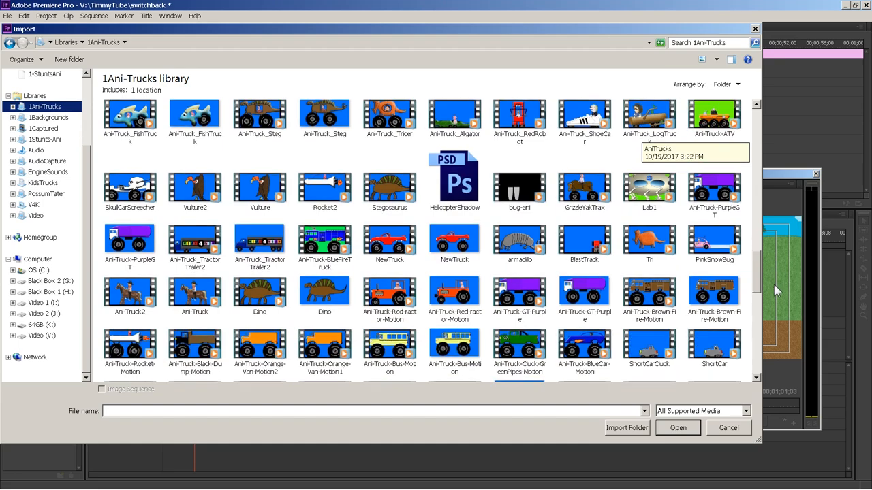
{"action": "scroll", "scroll_direction": "down", "scroll_amount": 3}
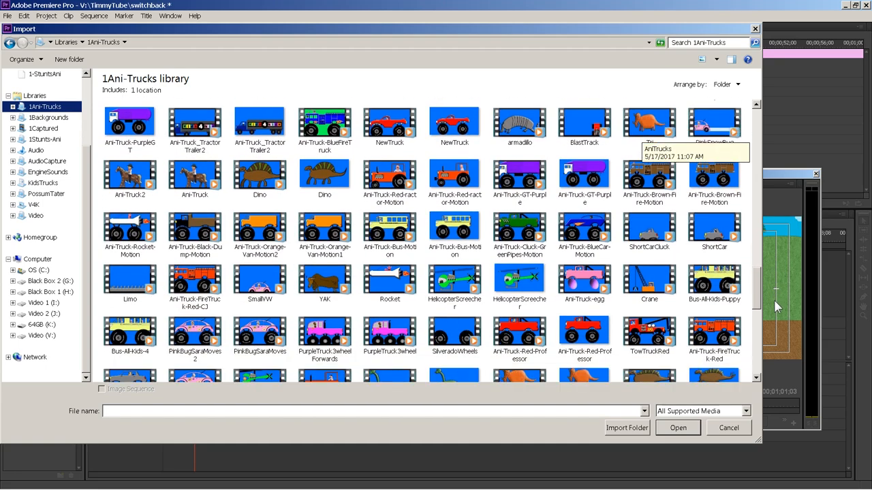
{"action": "scroll", "scroll_direction": "down", "scroll_amount": 3}
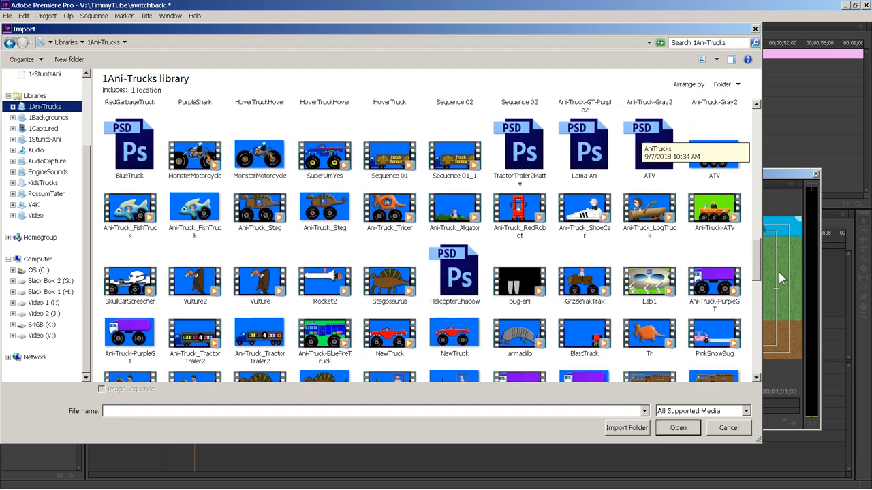
{"action": "scroll", "scroll_direction": "down", "scroll_amount": 3}
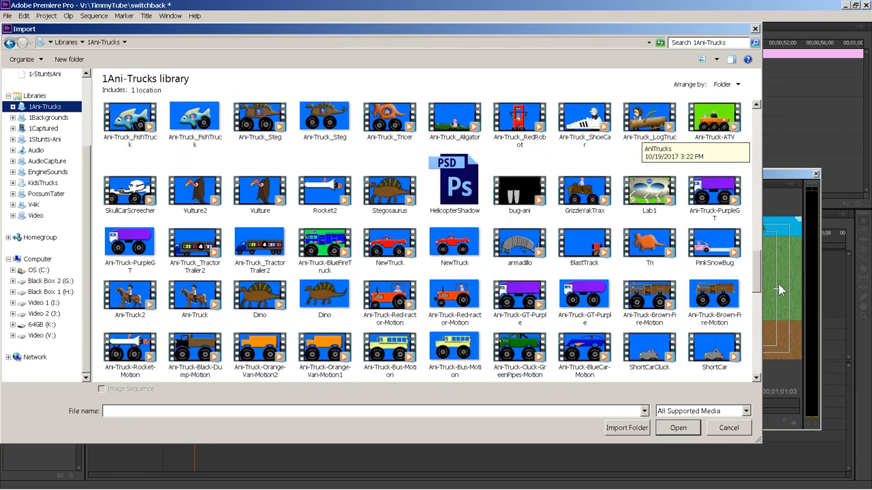
{"action": "left_click", "coordinate": [130, 299]}
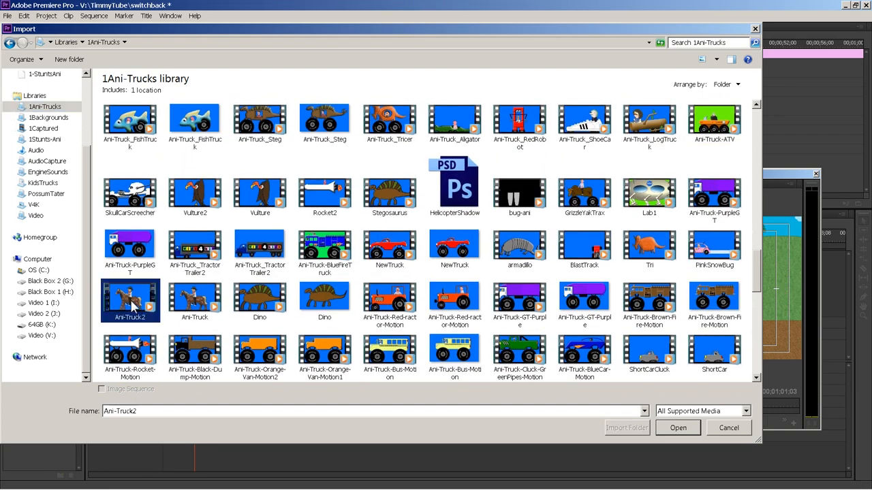
{"action": "left_click", "coordinate": [677, 428]}
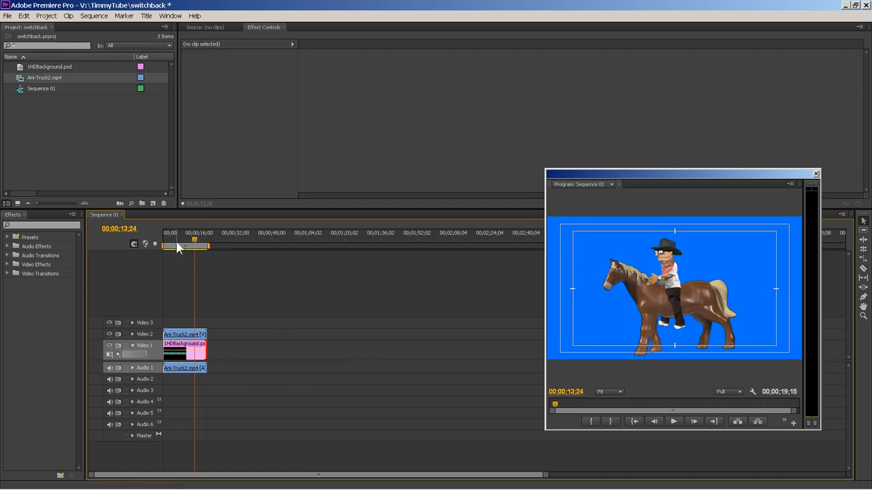
- Play Sequence 01 from near its start to preview the horse rider, then stop
{"action": "left_click", "coordinate": [673, 421]}
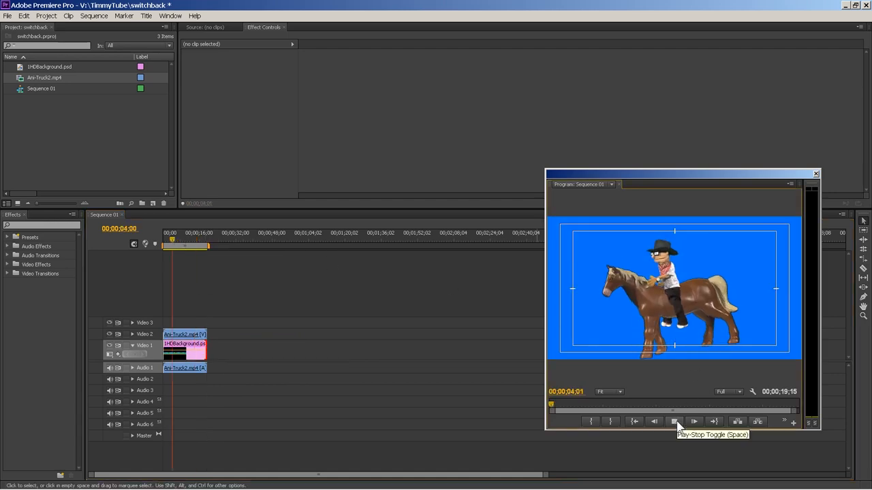
{"action": "left_click", "coordinate": [673, 421]}
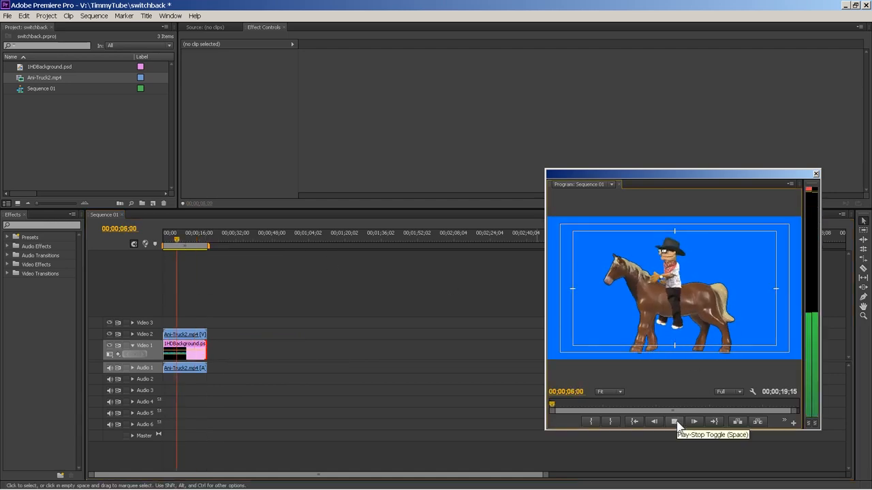
{"action": "left_click", "coordinate": [674, 421]}
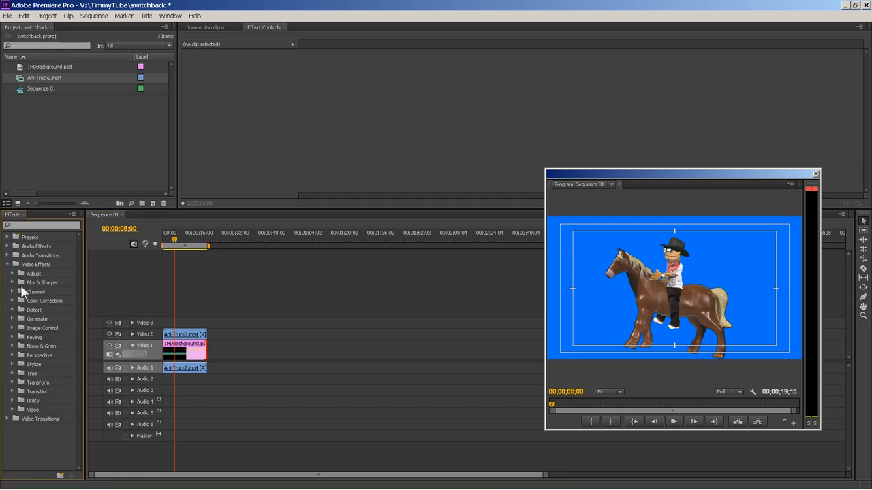
- Apply the Keying > Color Key effect to the Ani-Truck2 rider clip
{"action": "left_click", "coordinate": [13, 337]}
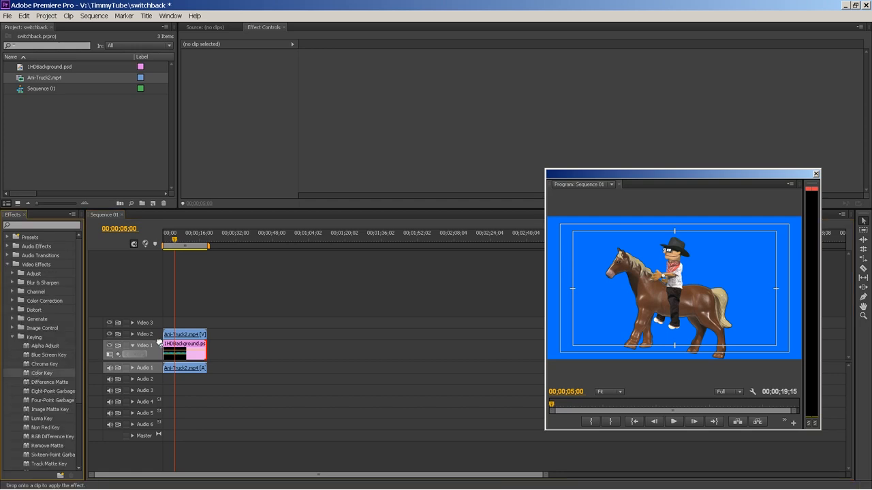
{"action": "left_click", "coordinate": [184, 334]}
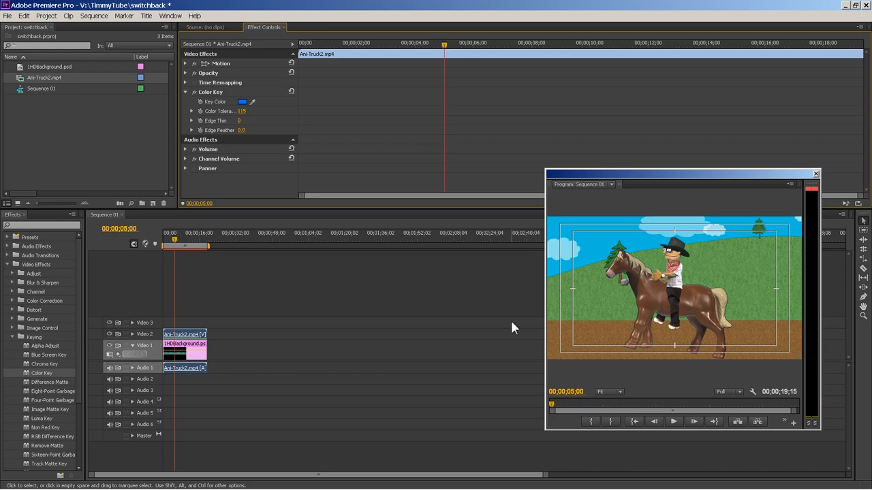
- Select the 1HDBackground clip and bring up its motion settings (position 1282, 540)
{"action": "left_click", "coordinate": [184, 344]}
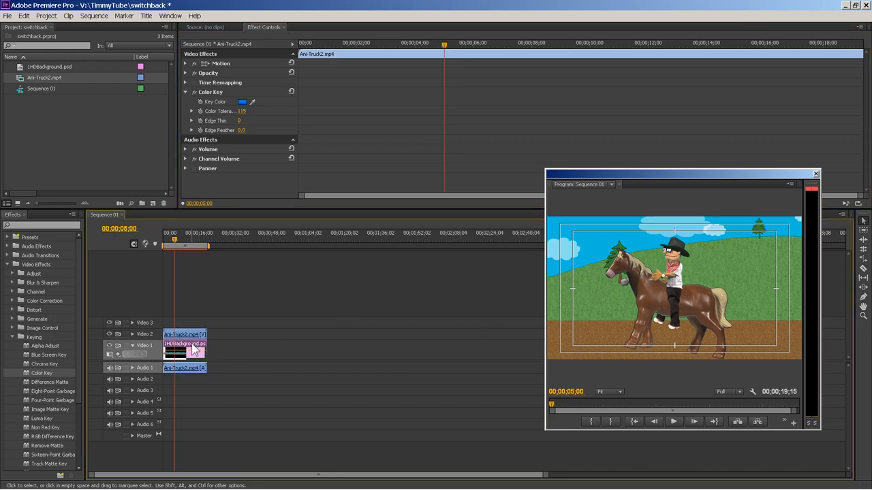
{"action": "left_click", "coordinate": [184, 344]}
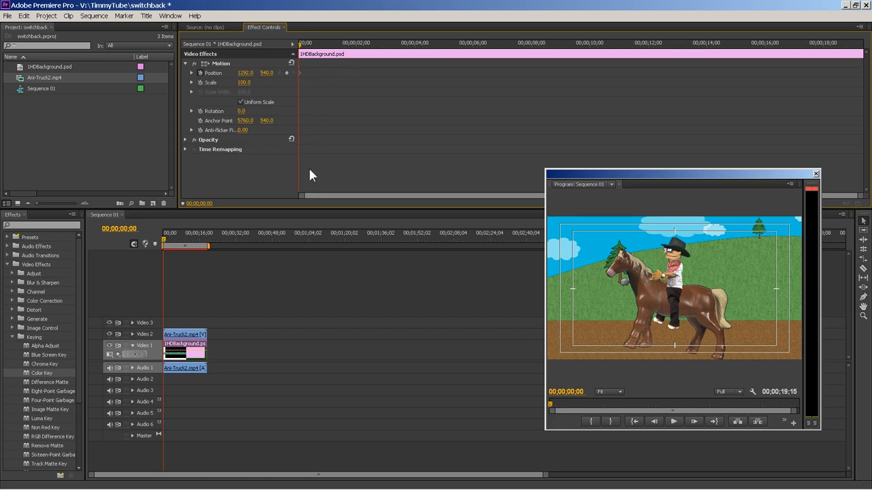
{"action": "mouse_move", "coordinate": [574, 87]}
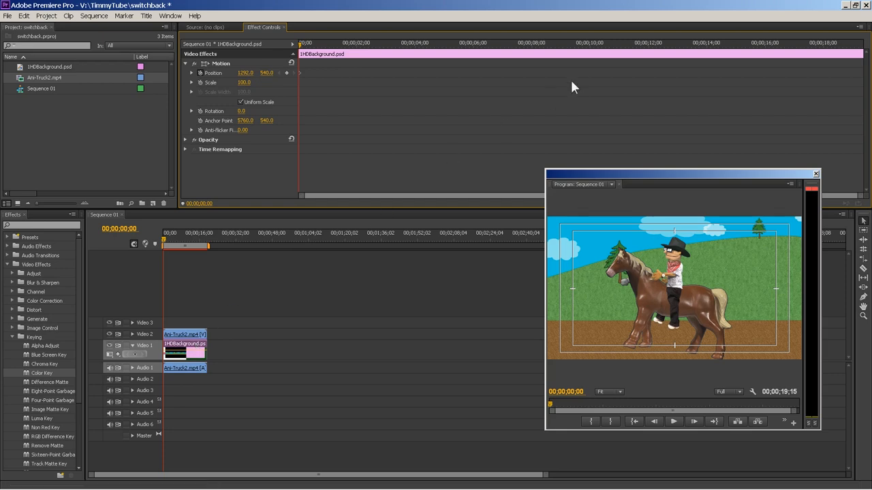
{"action": "left_click", "coordinate": [844, 49]}
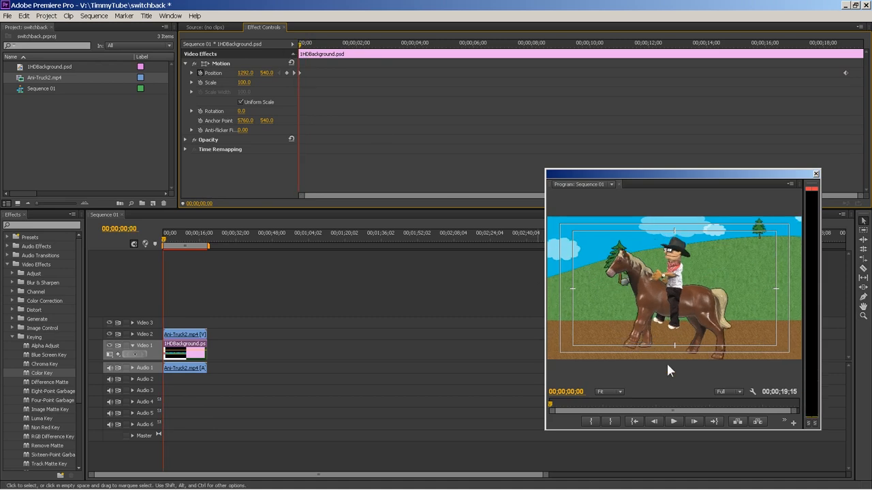
{"action": "mouse_move", "coordinate": [673, 421]}
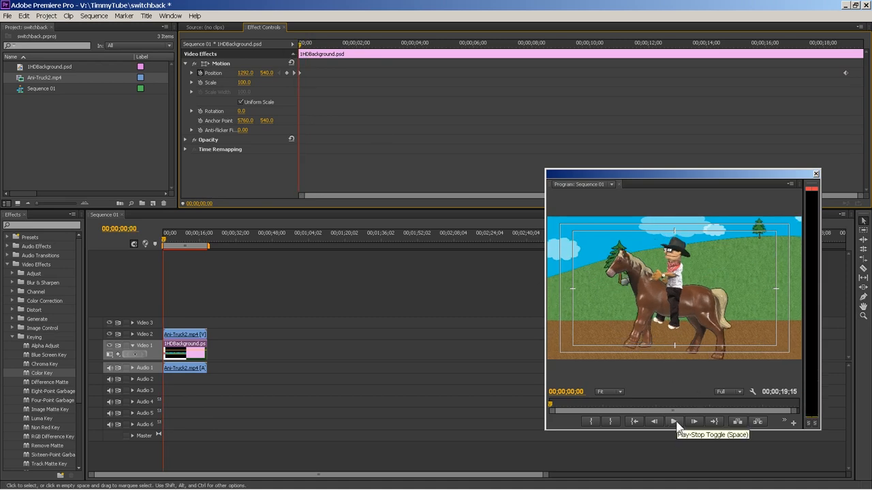
{"action": "left_click", "coordinate": [673, 421]}
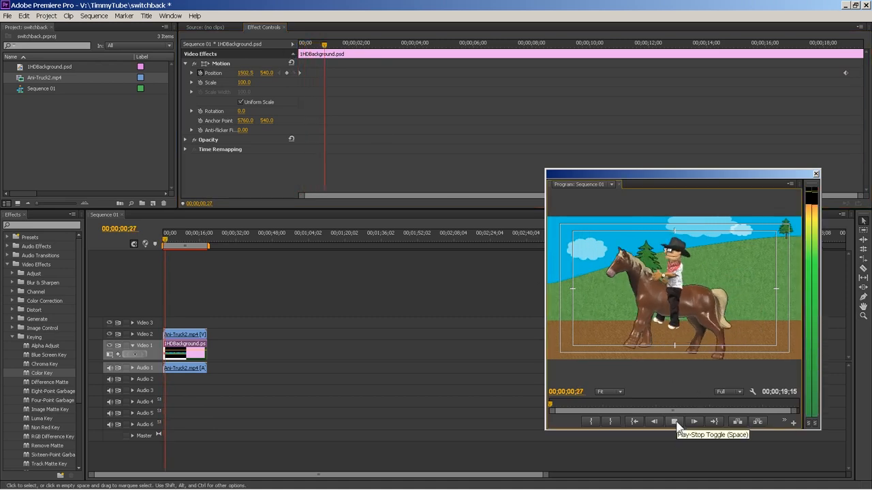
{"action": "left_click", "coordinate": [674, 420]}
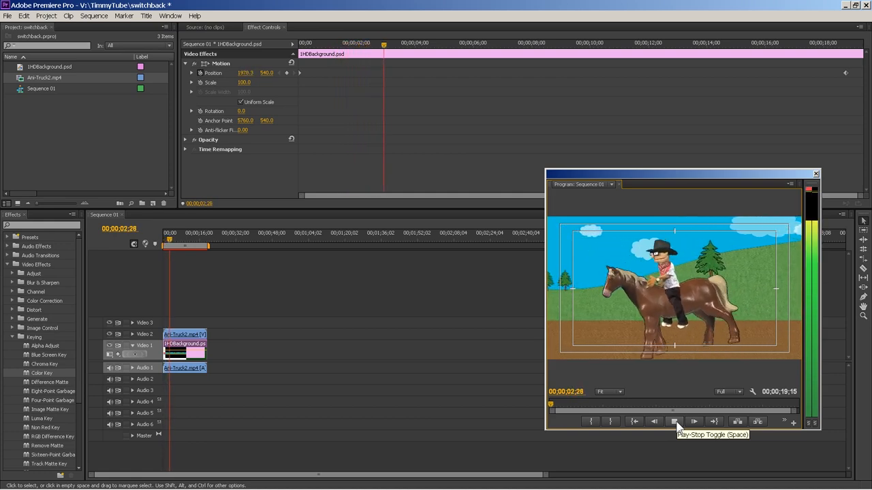
{"action": "left_click", "coordinate": [673, 421]}
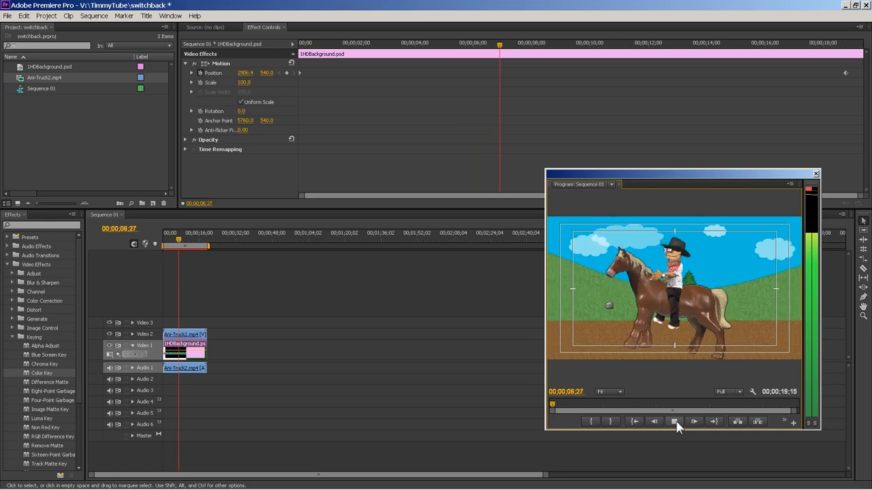
{"action": "left_click", "coordinate": [693, 421]}
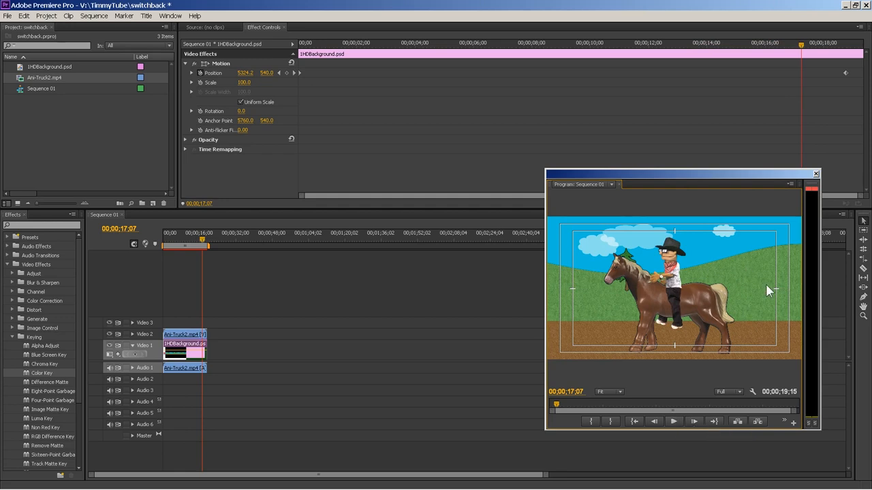
{"action": "mouse_move", "coordinate": [572, 282]}
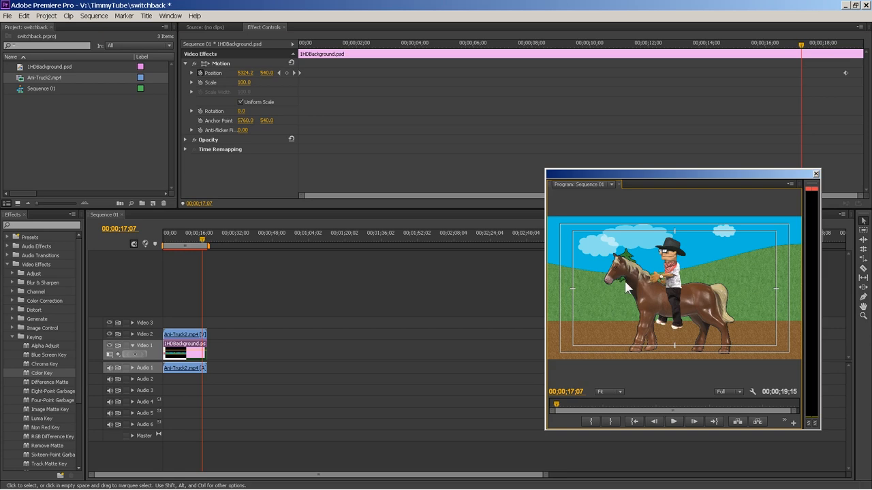
{"action": "mouse_move", "coordinate": [657, 303]}
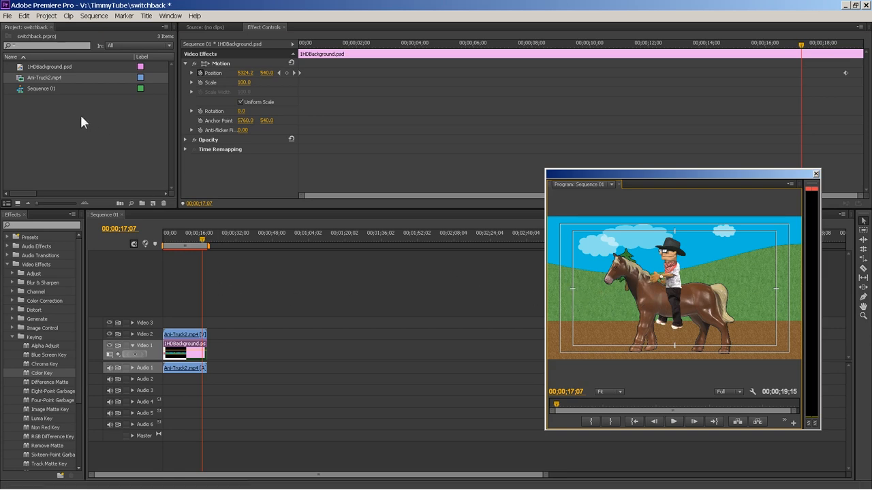
- Browse the 1Backgrounds library for import and search it for 'tree'
{"action": "left_click", "coordinate": [7, 15]}
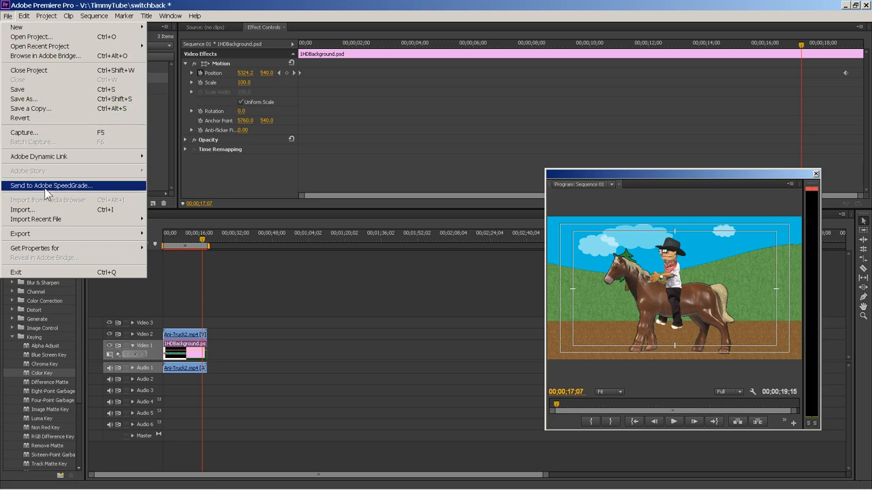
{"action": "left_click", "coordinate": [22, 209]}
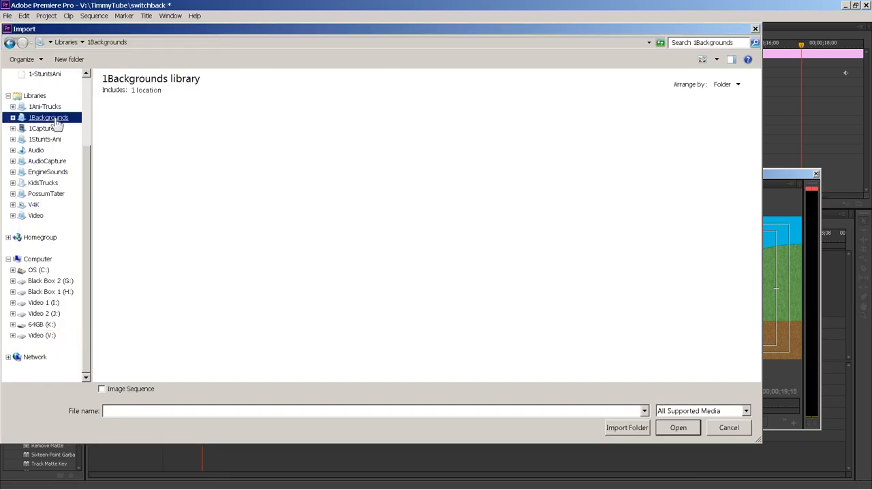
{"action": "double_click", "coordinate": [48, 117]}
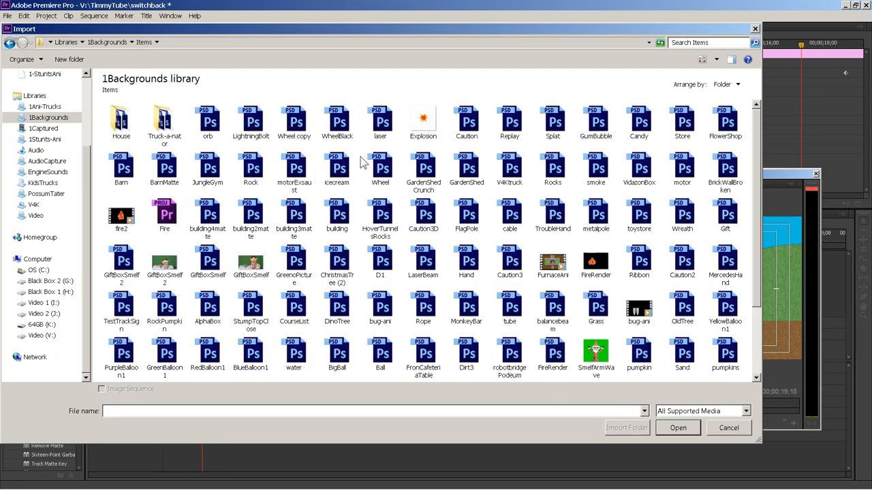
{"action": "scroll", "scroll_direction": "down", "scroll_amount": 3}
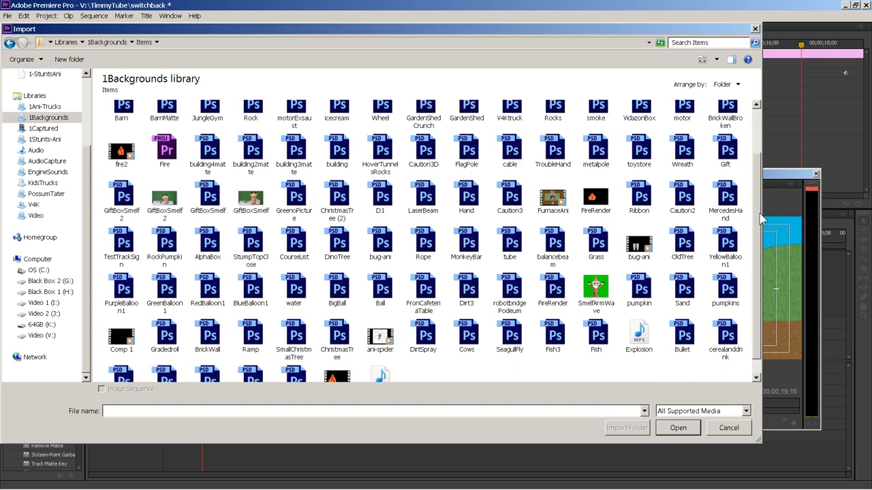
{"action": "scroll", "scroll_direction": "down", "scroll_amount": 3}
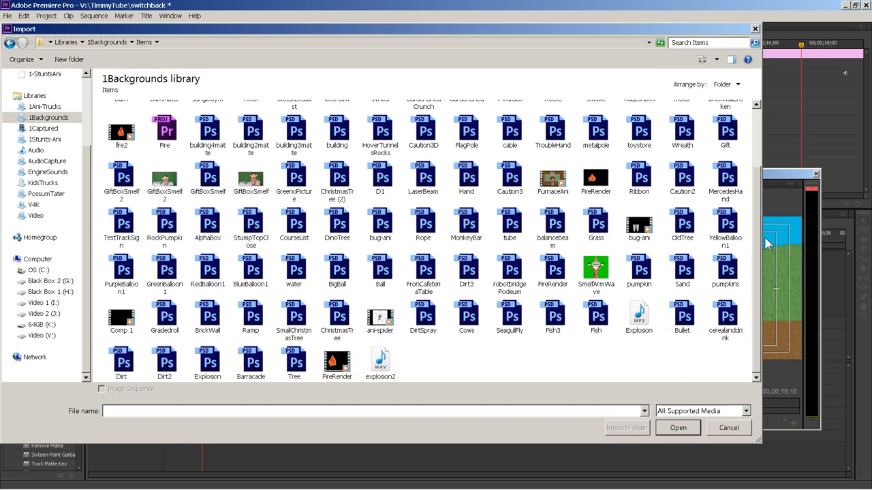
{"action": "mouse_move", "coordinate": [388, 285]}
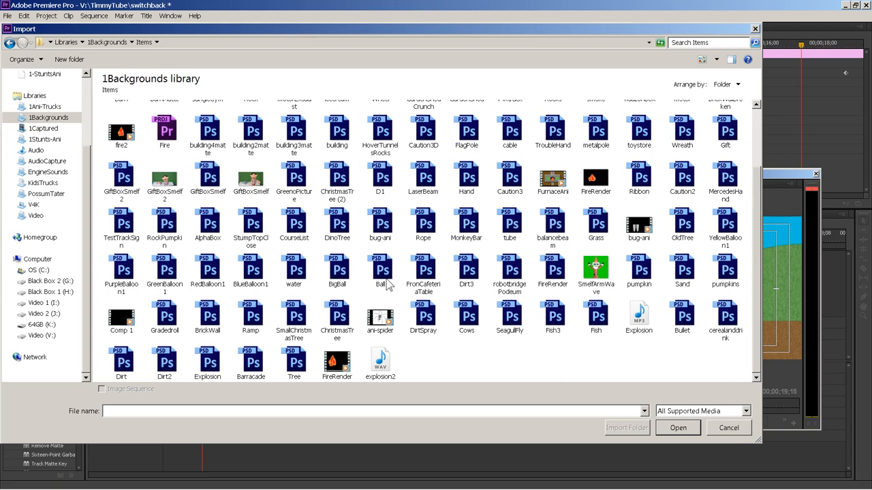
{"action": "mouse_move", "coordinate": [652, 208]}
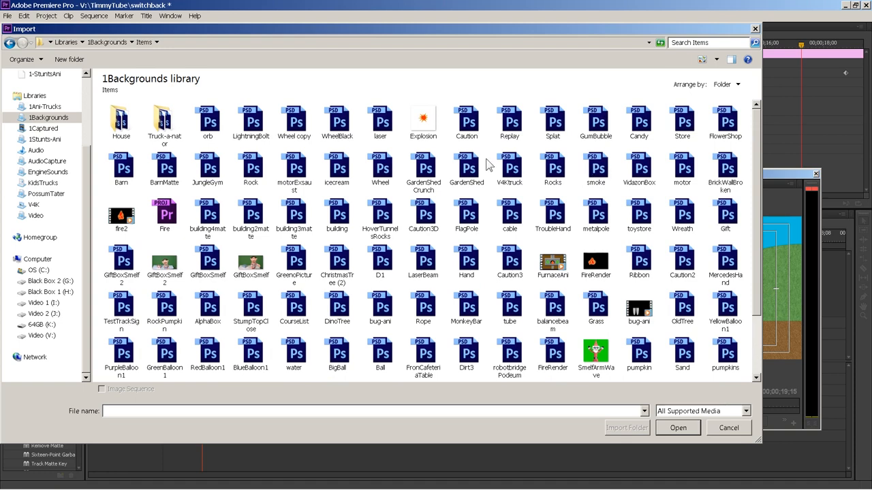
{"action": "mouse_move", "coordinate": [671, 179]}
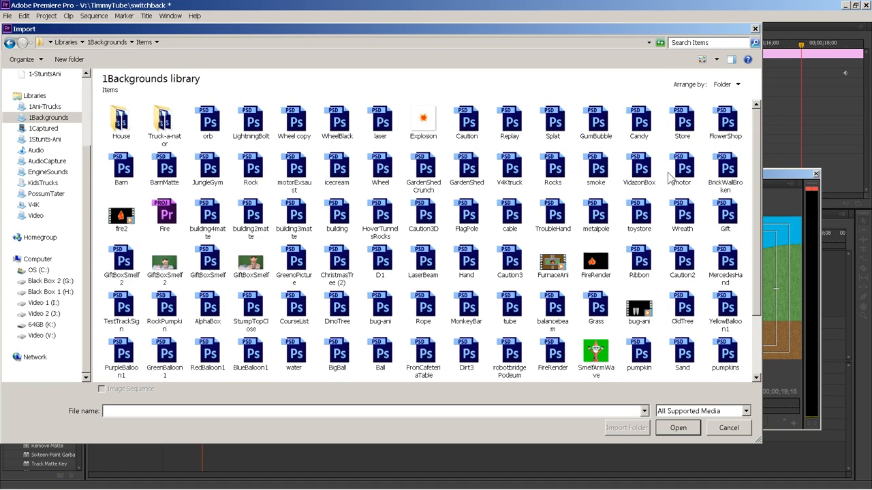
{"action": "mouse_move", "coordinate": [751, 179]}
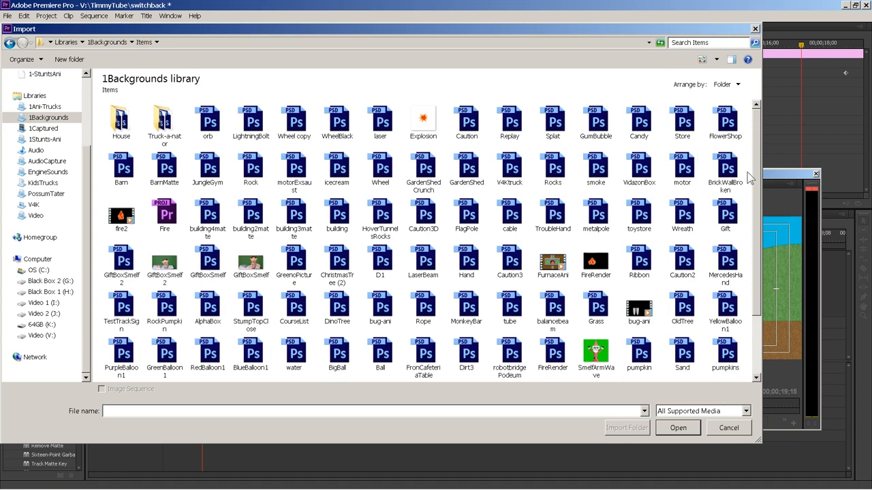
{"action": "left_click", "coordinate": [708, 42]}
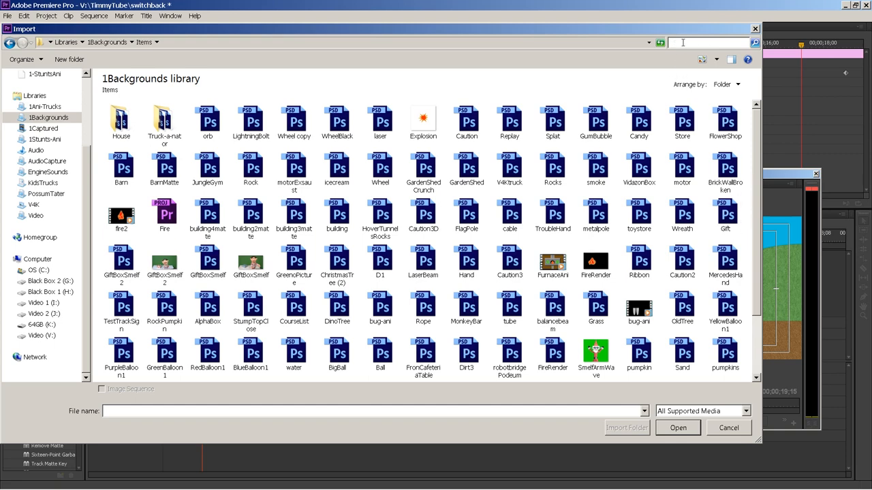
{"action": "type", "text": "t"}
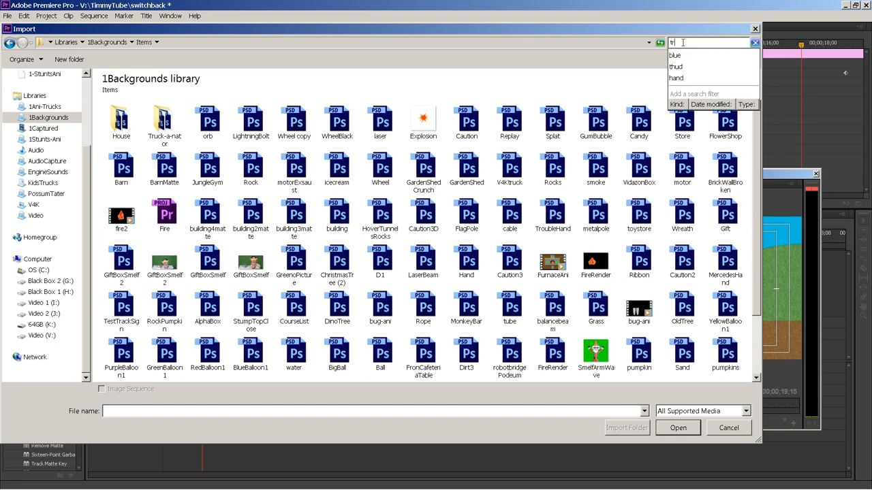
{"action": "type", "text": "ree"}
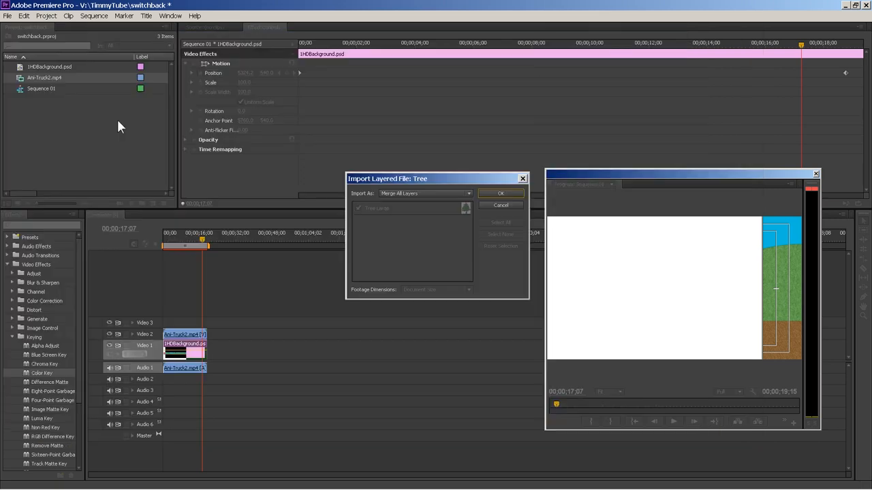
{"action": "mouse_move", "coordinate": [476, 142]}
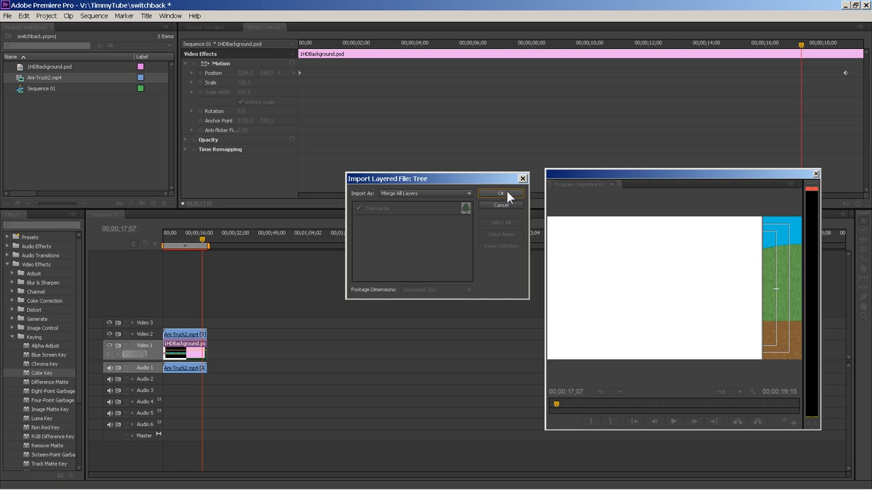
- Import Tree.psd with Merge All Layers kept
{"action": "left_click", "coordinate": [500, 193]}
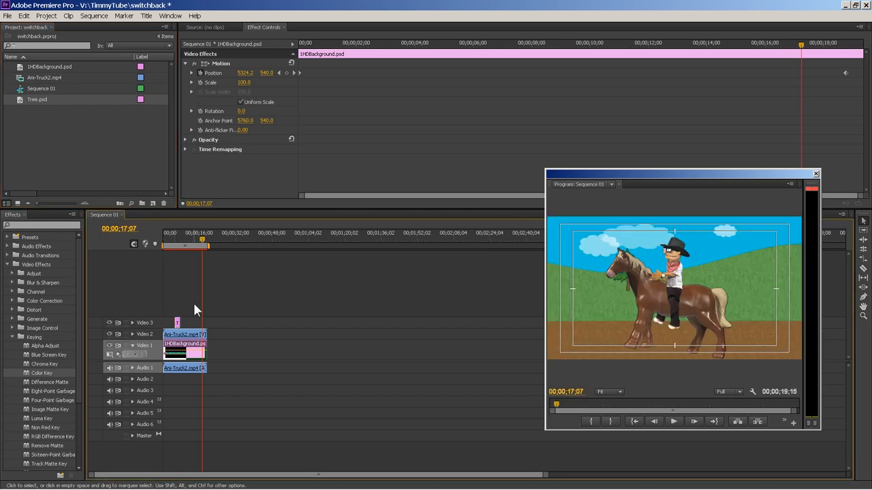
- Put Tree.psd on Video 3, scale it to 180, and start it at Position X 2227
{"action": "left_click_drag", "start_coordinate": [178, 323], "coordinate": [187, 322]}
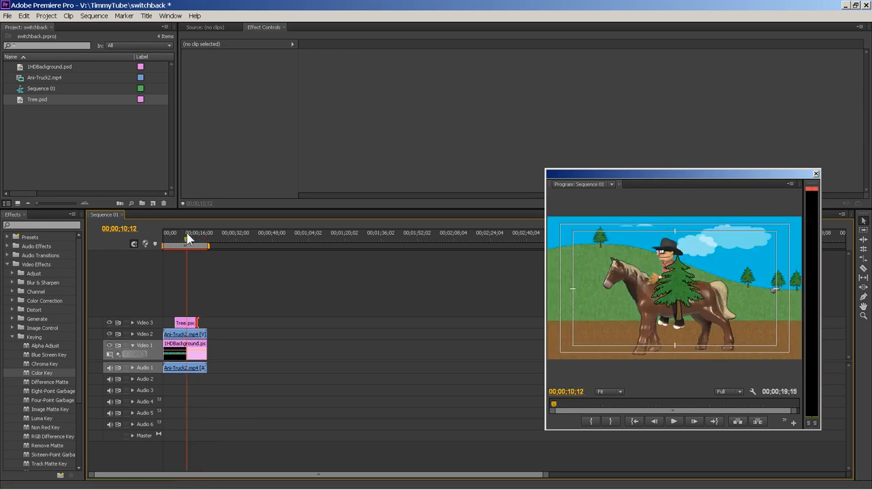
{"action": "left_click", "coordinate": [185, 322]}
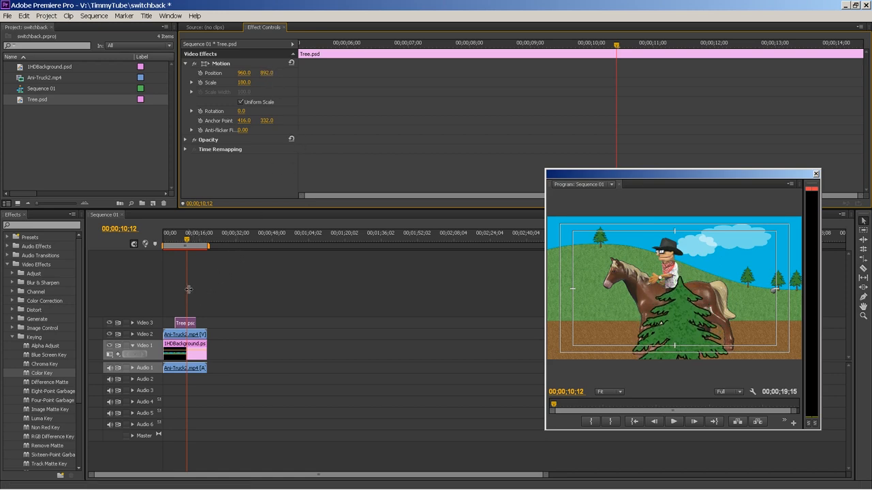
{"action": "left_click", "coordinate": [185, 323]}
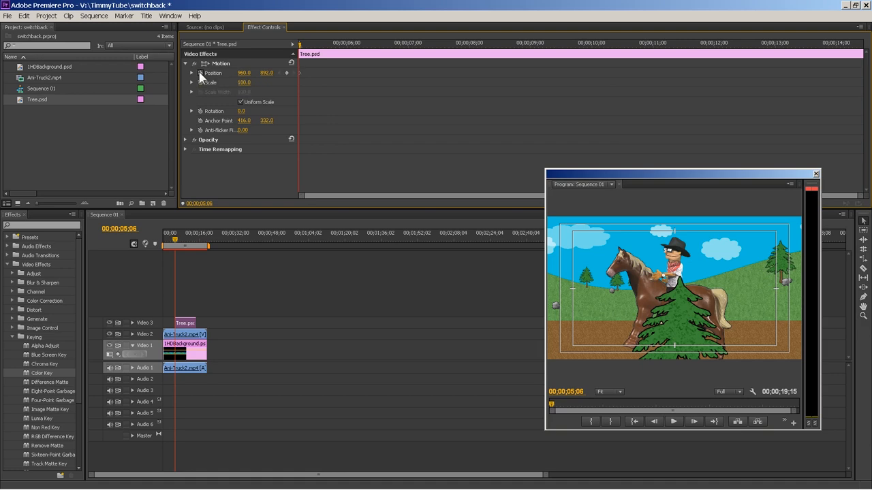
{"action": "mouse_move", "coordinate": [654, 51]}
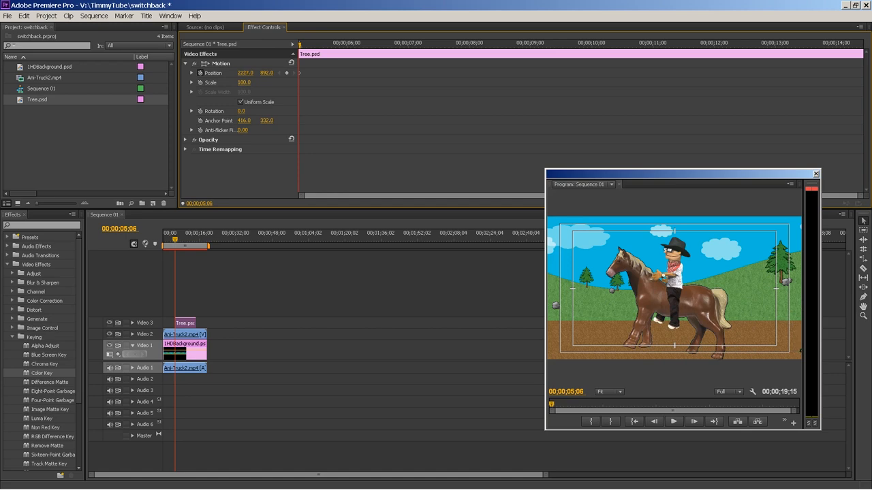
- Turn on the Position stopwatch for Tree.psd, recording a keyframe with X at 2270
{"action": "left_click", "coordinate": [592, 44]}
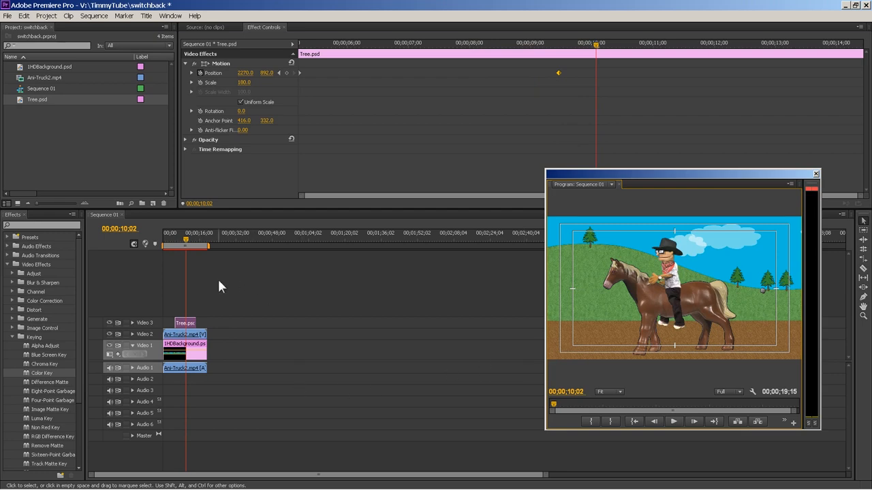
{"action": "mouse_move", "coordinate": [193, 323]}
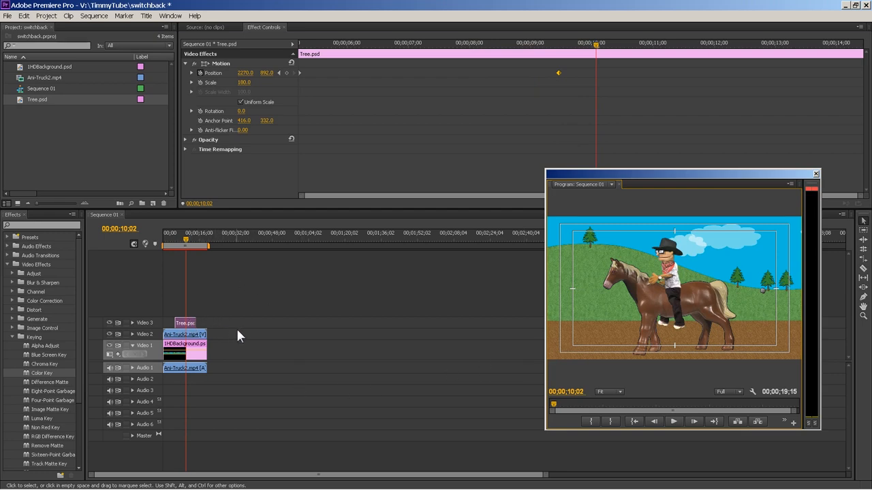
{"action": "mouse_move", "coordinate": [301, 373]}
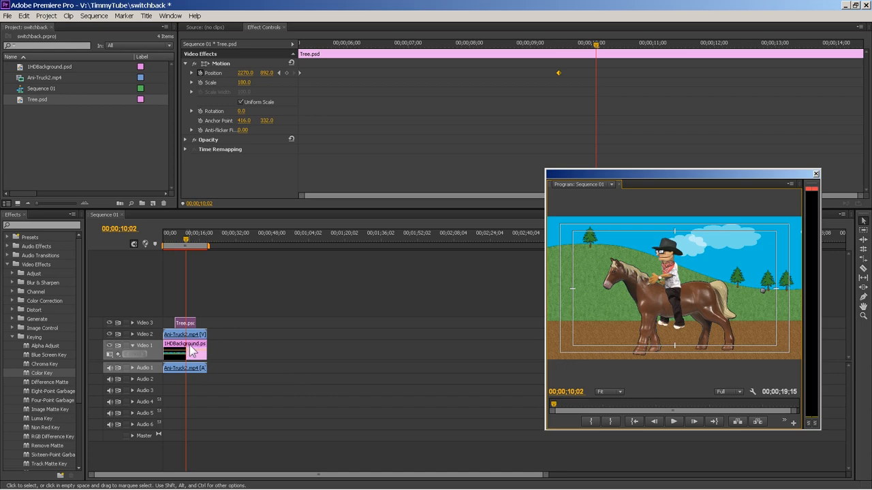
{"action": "right_click", "coordinate": [184, 352]}
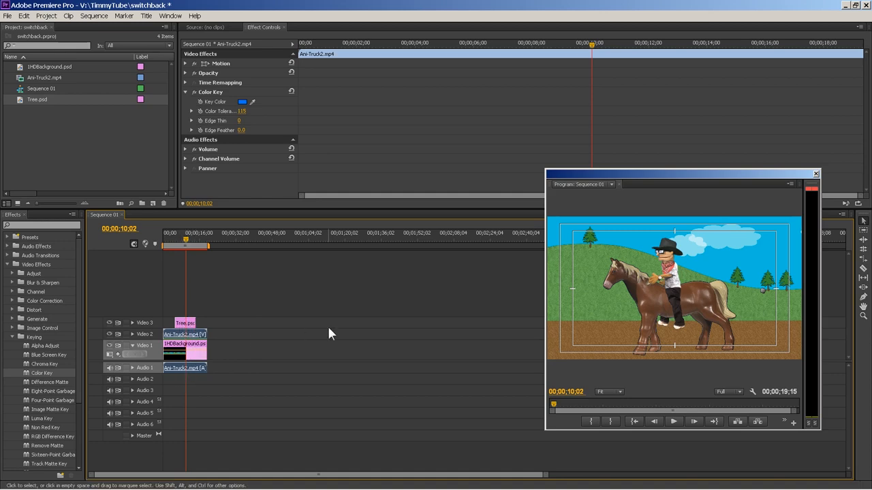
{"action": "mouse_move", "coordinate": [314, 333]}
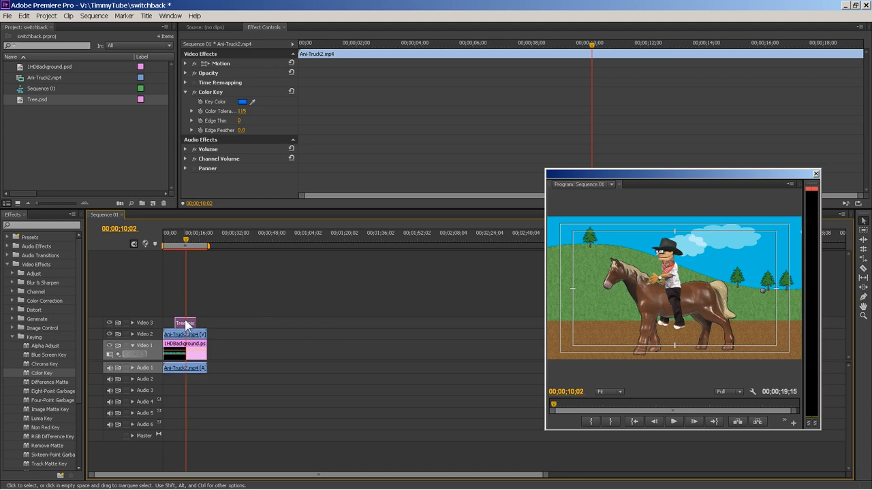
{"action": "left_click", "coordinate": [185, 323]}
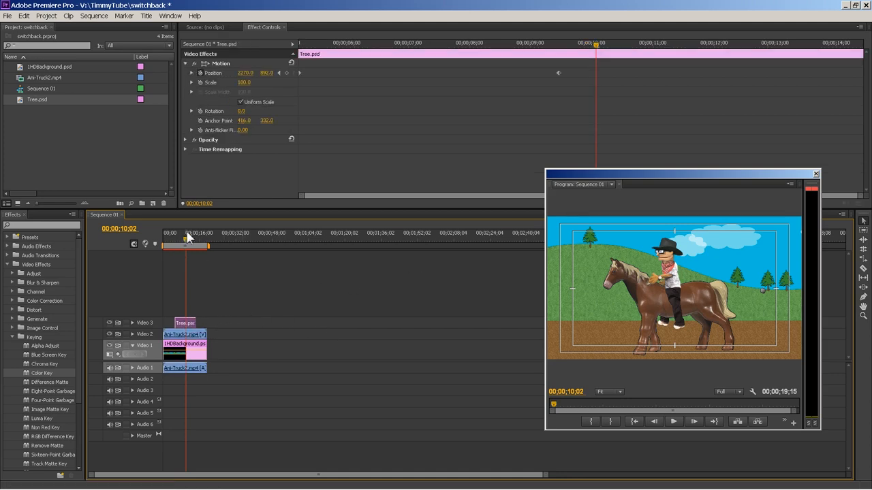